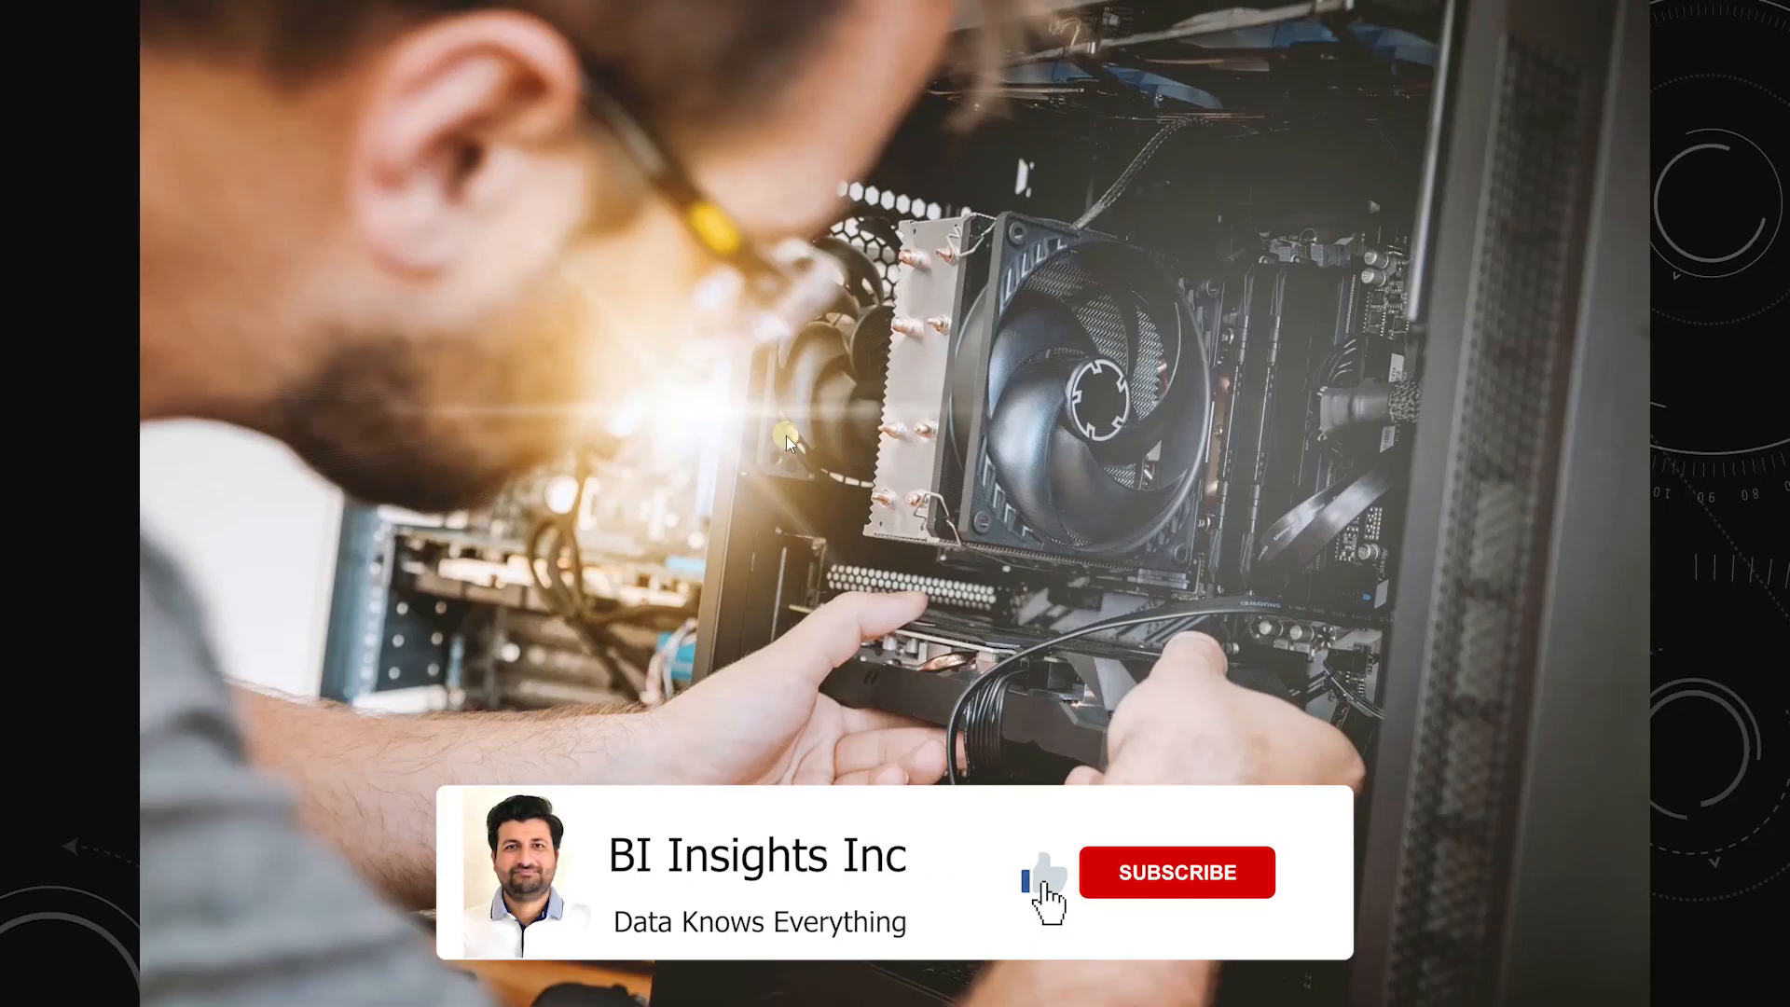
# - Choose mistral:latest and send the 'Show me a code snippet' sticky-header suggestion
pyautogui.click(1175, 871)
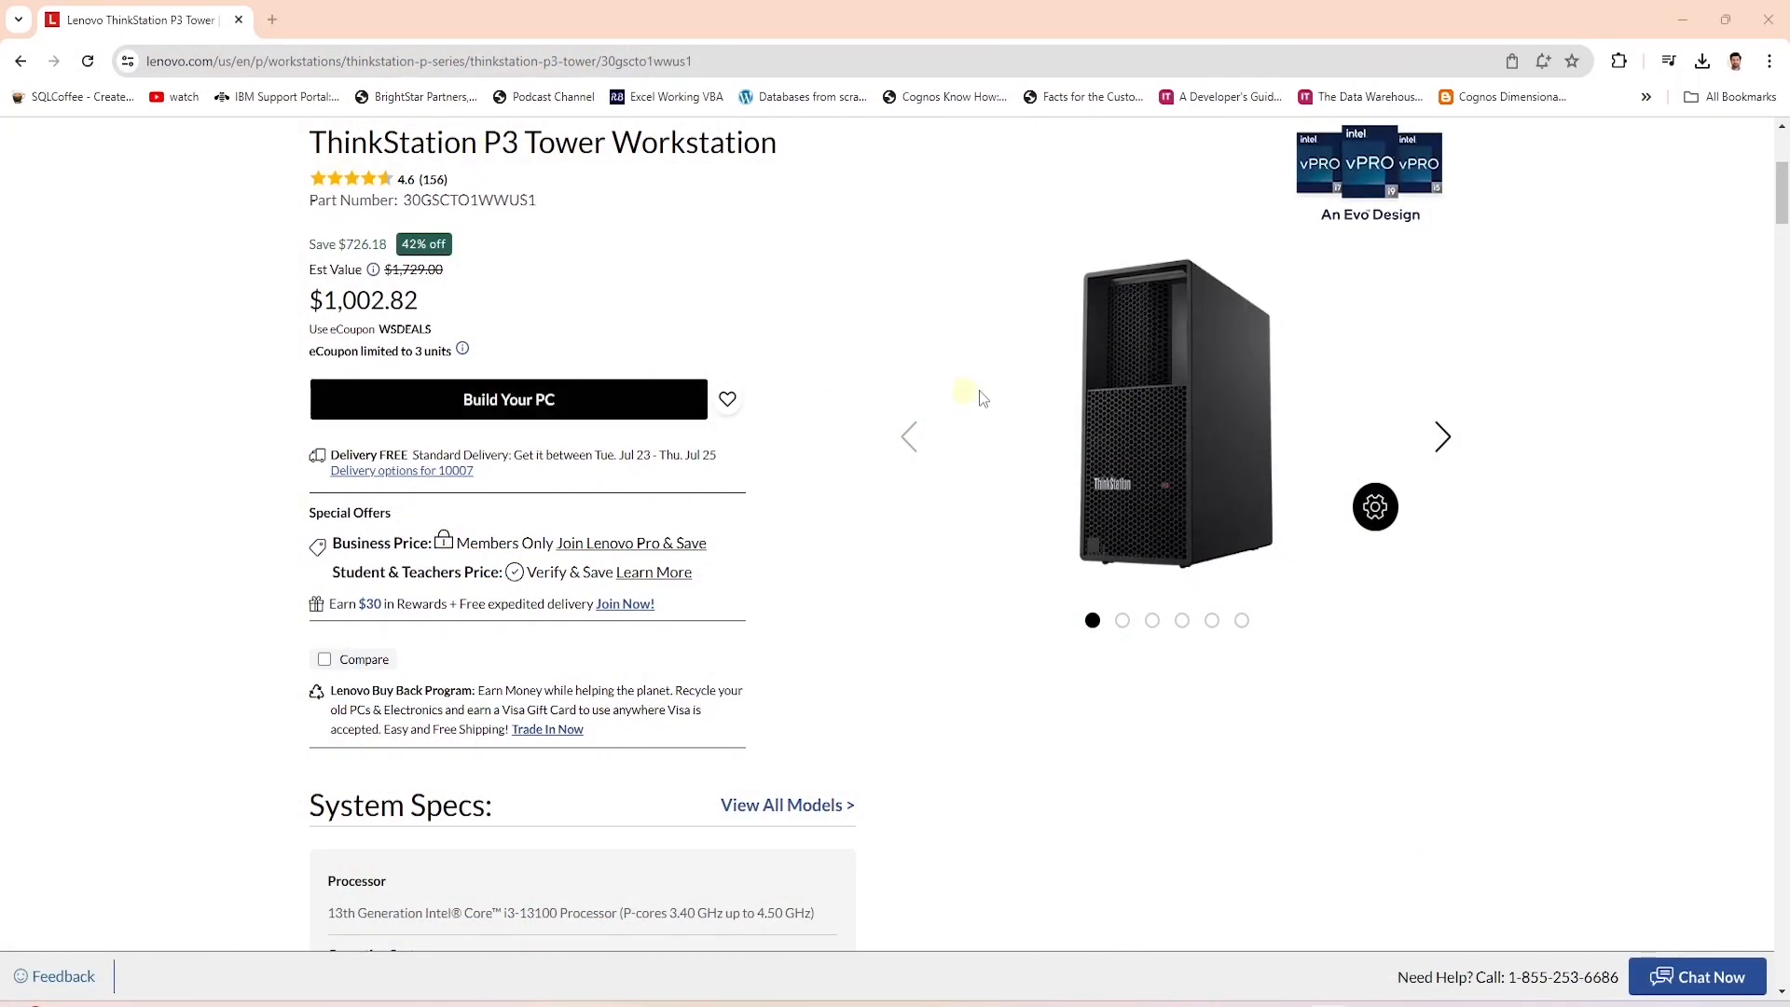
pyautogui.moveTo(1127, 472)
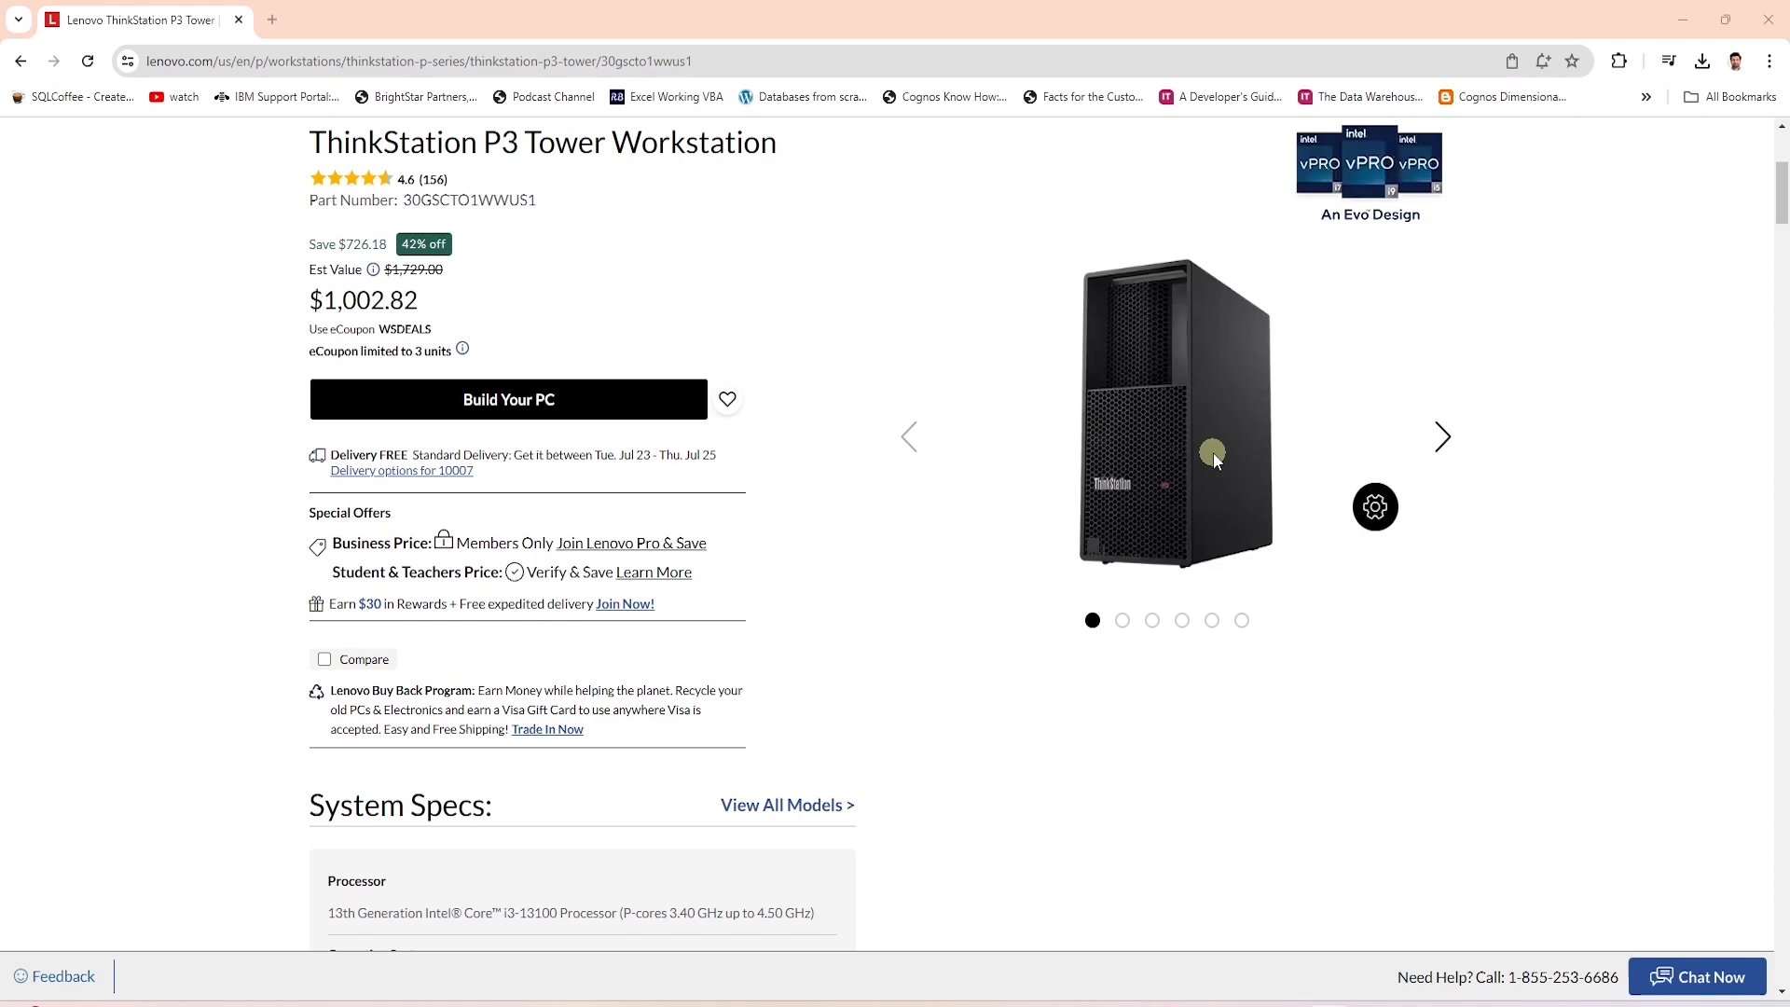
pyautogui.moveTo(1494, 472)
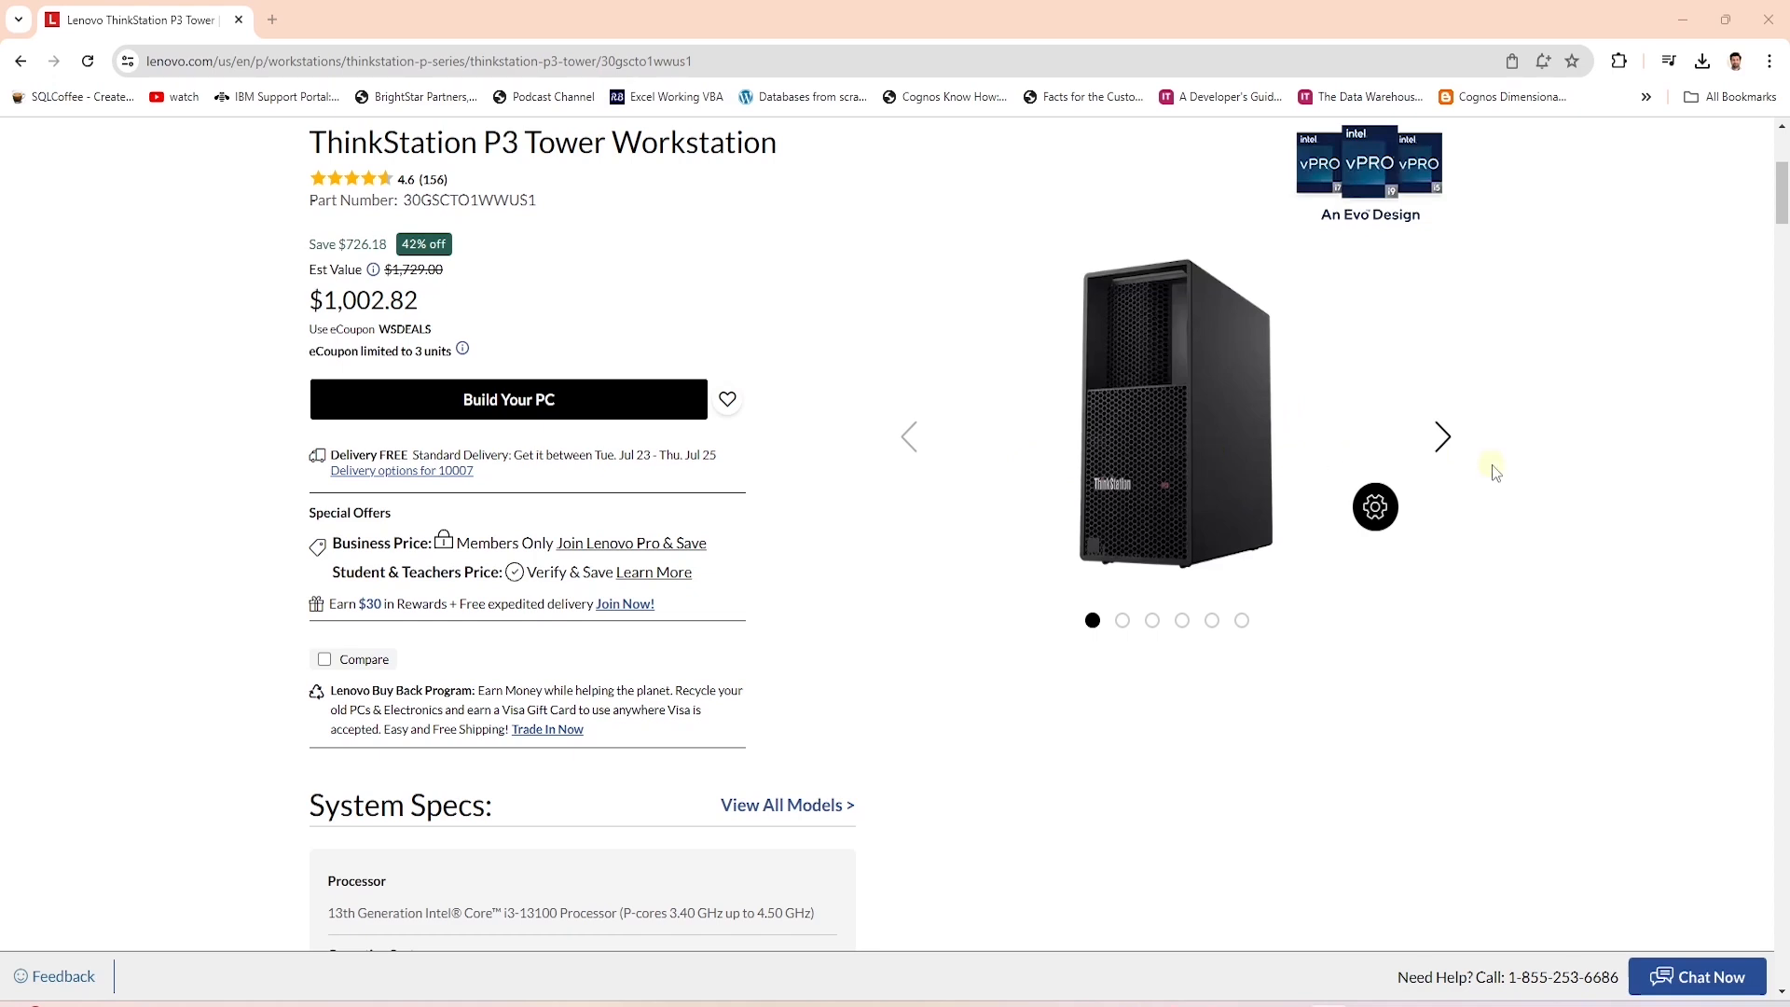
pyautogui.moveTo(1341, 471)
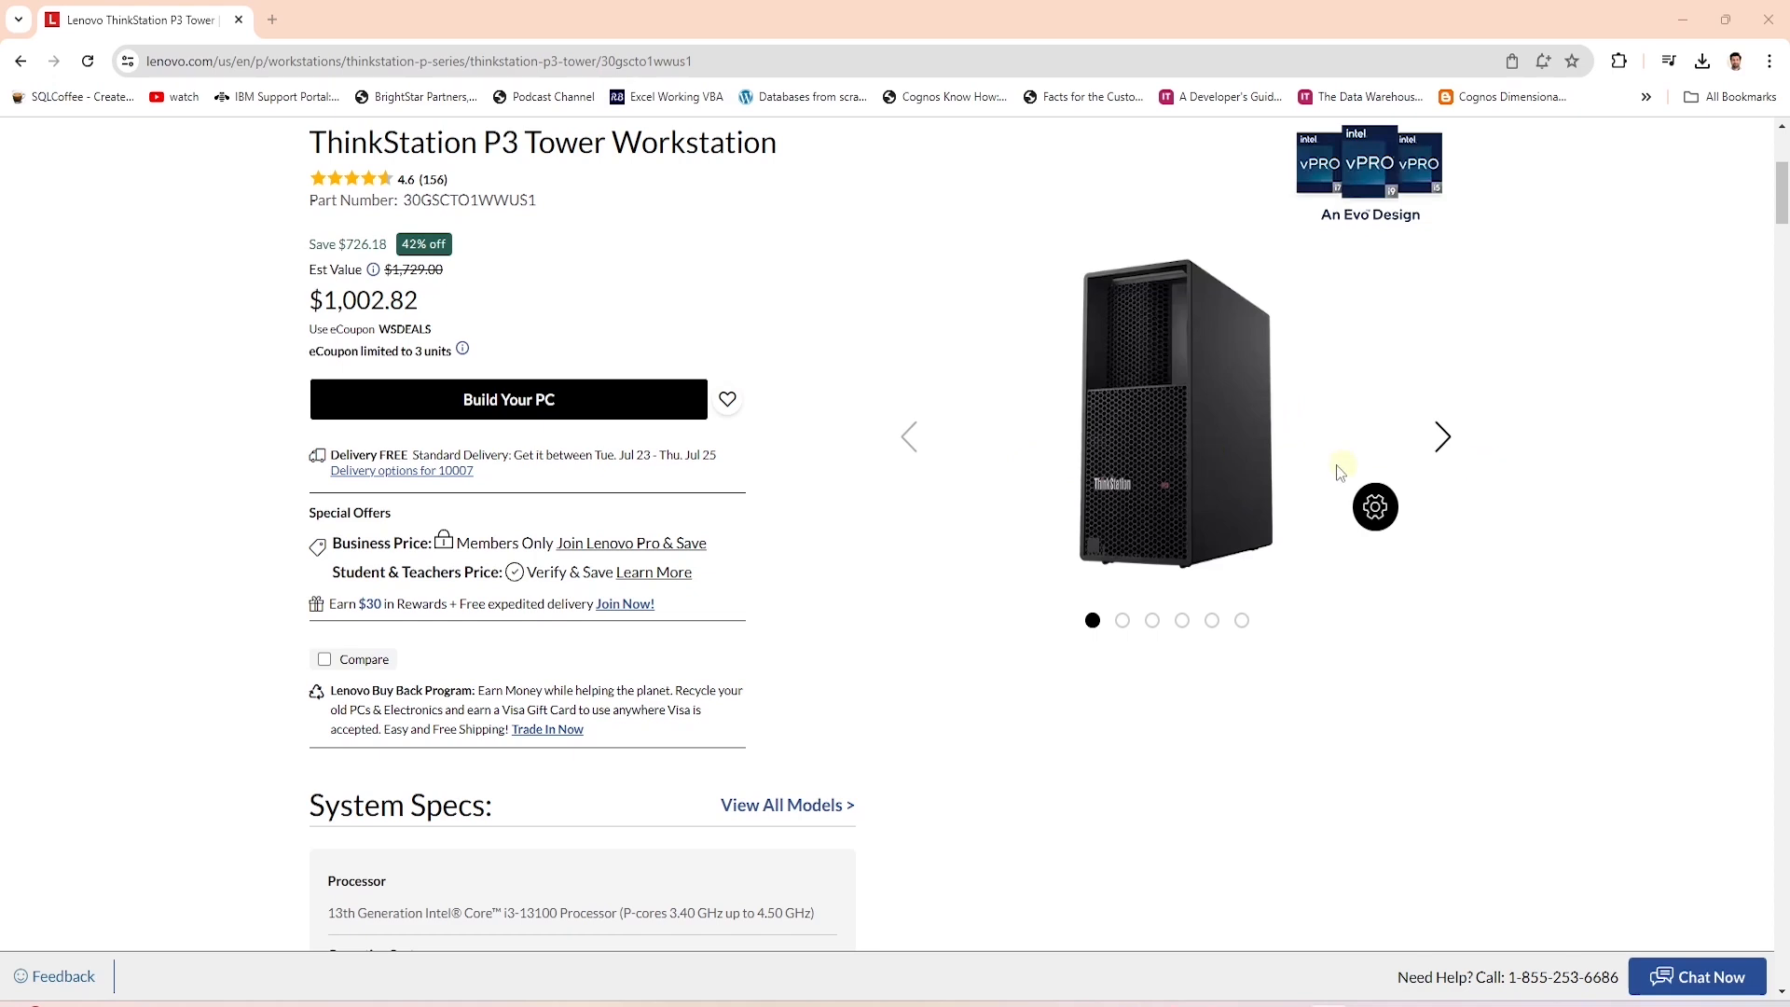
pyautogui.moveTo(251, 556)
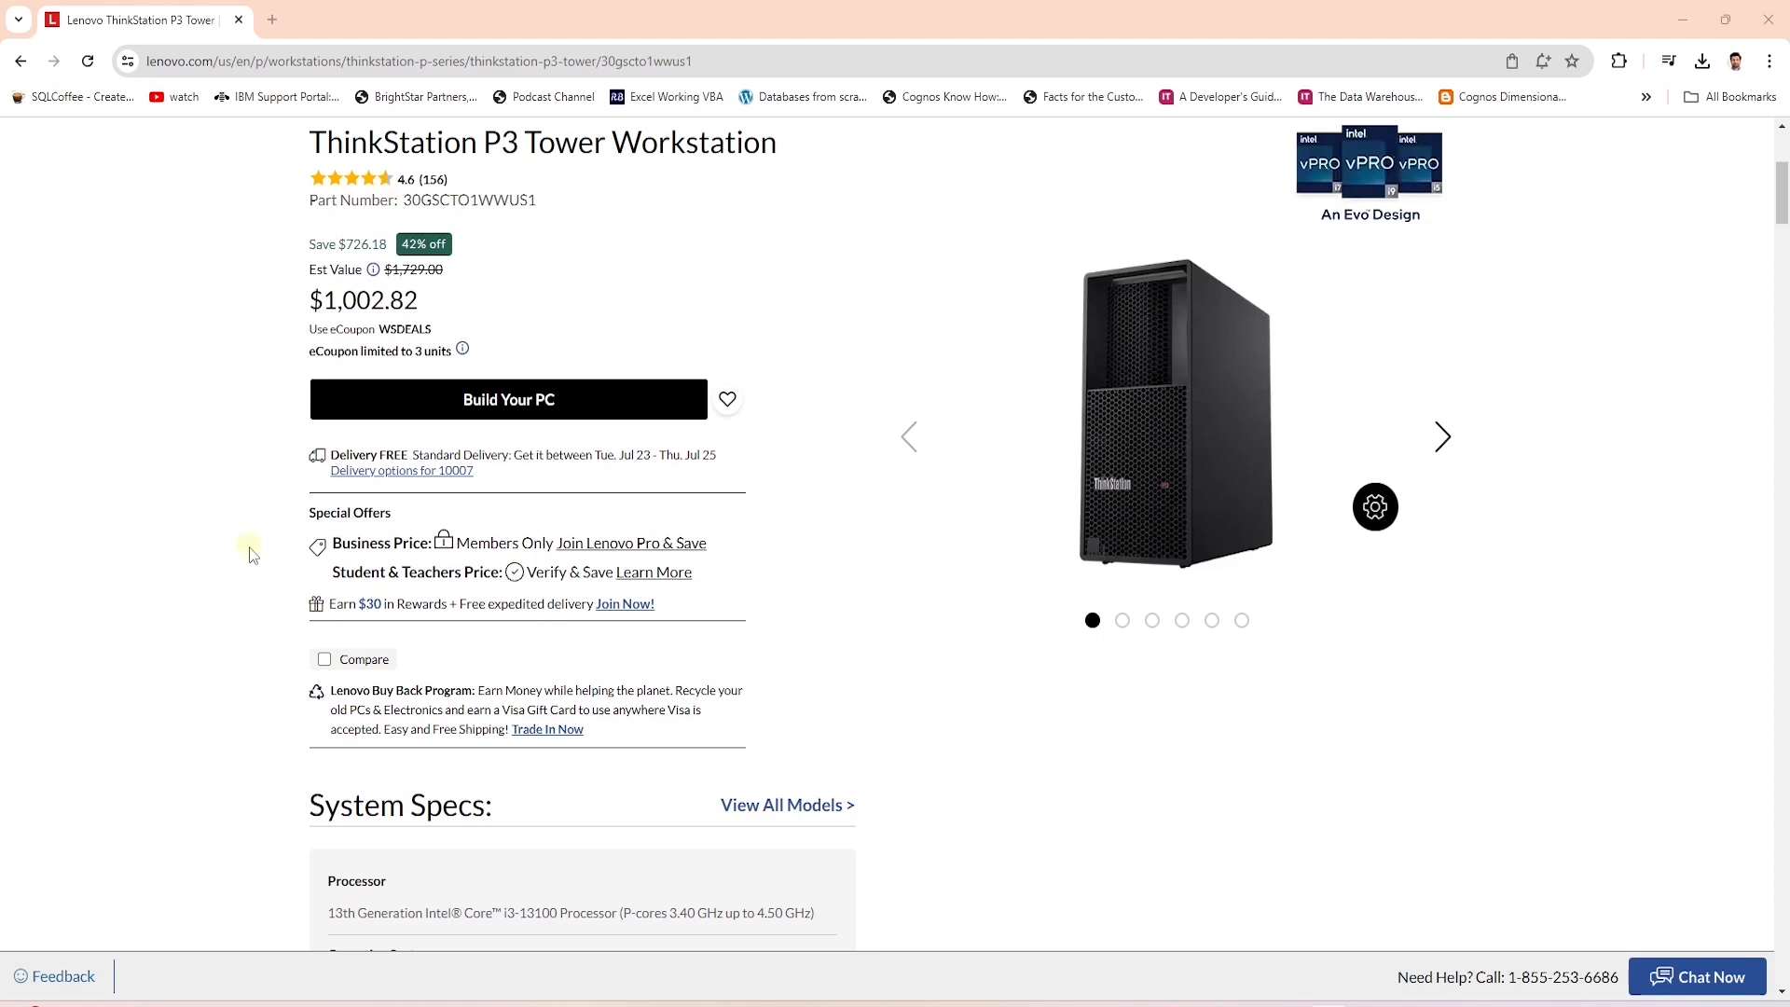
pyautogui.scroll(-3)
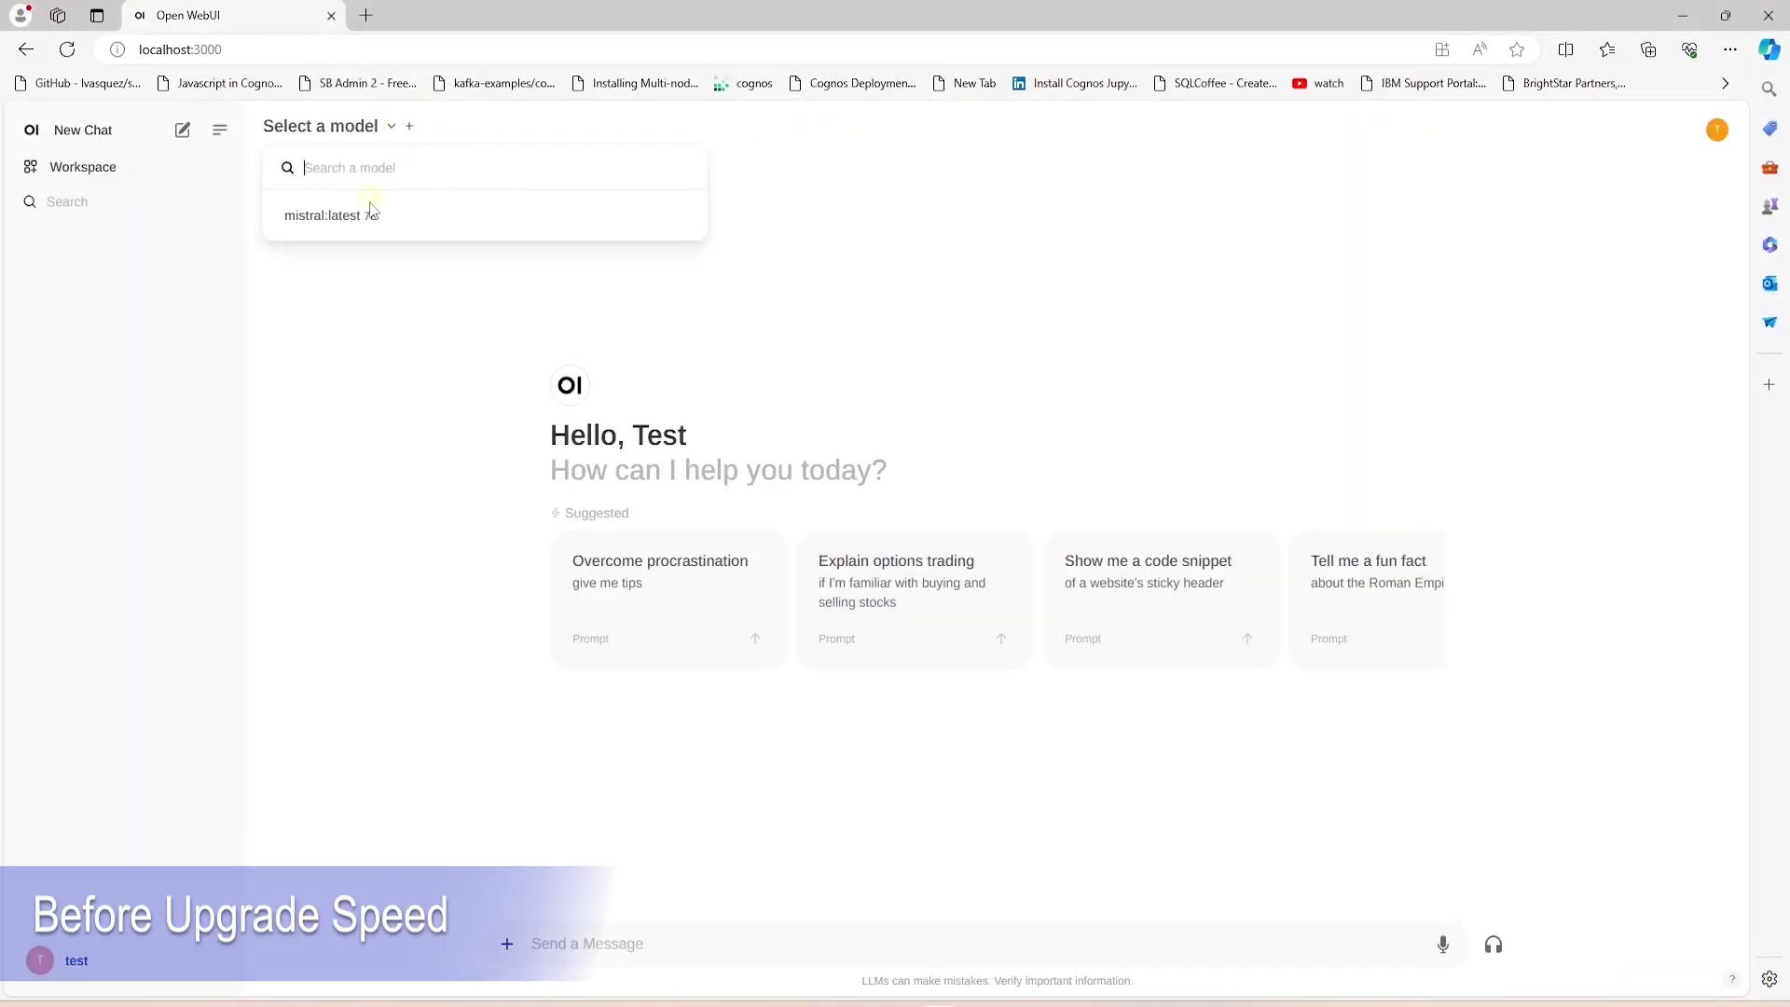
pyautogui.click(331, 215)
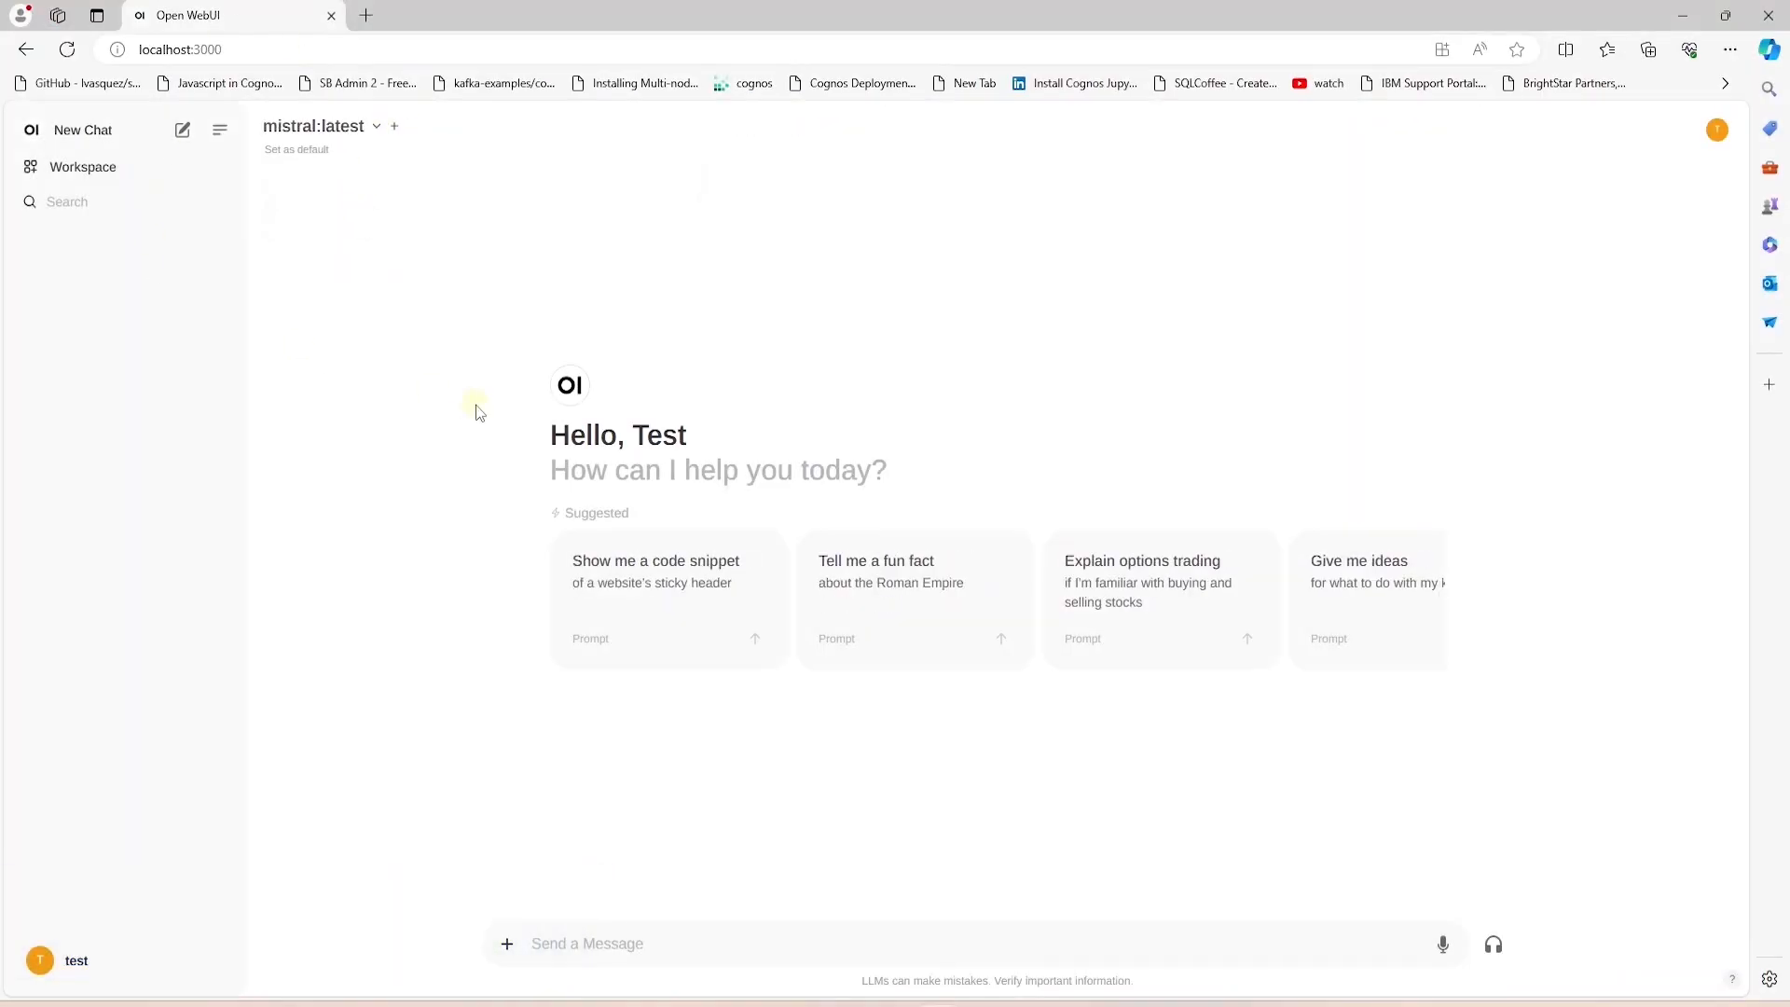
pyautogui.click(667, 570)
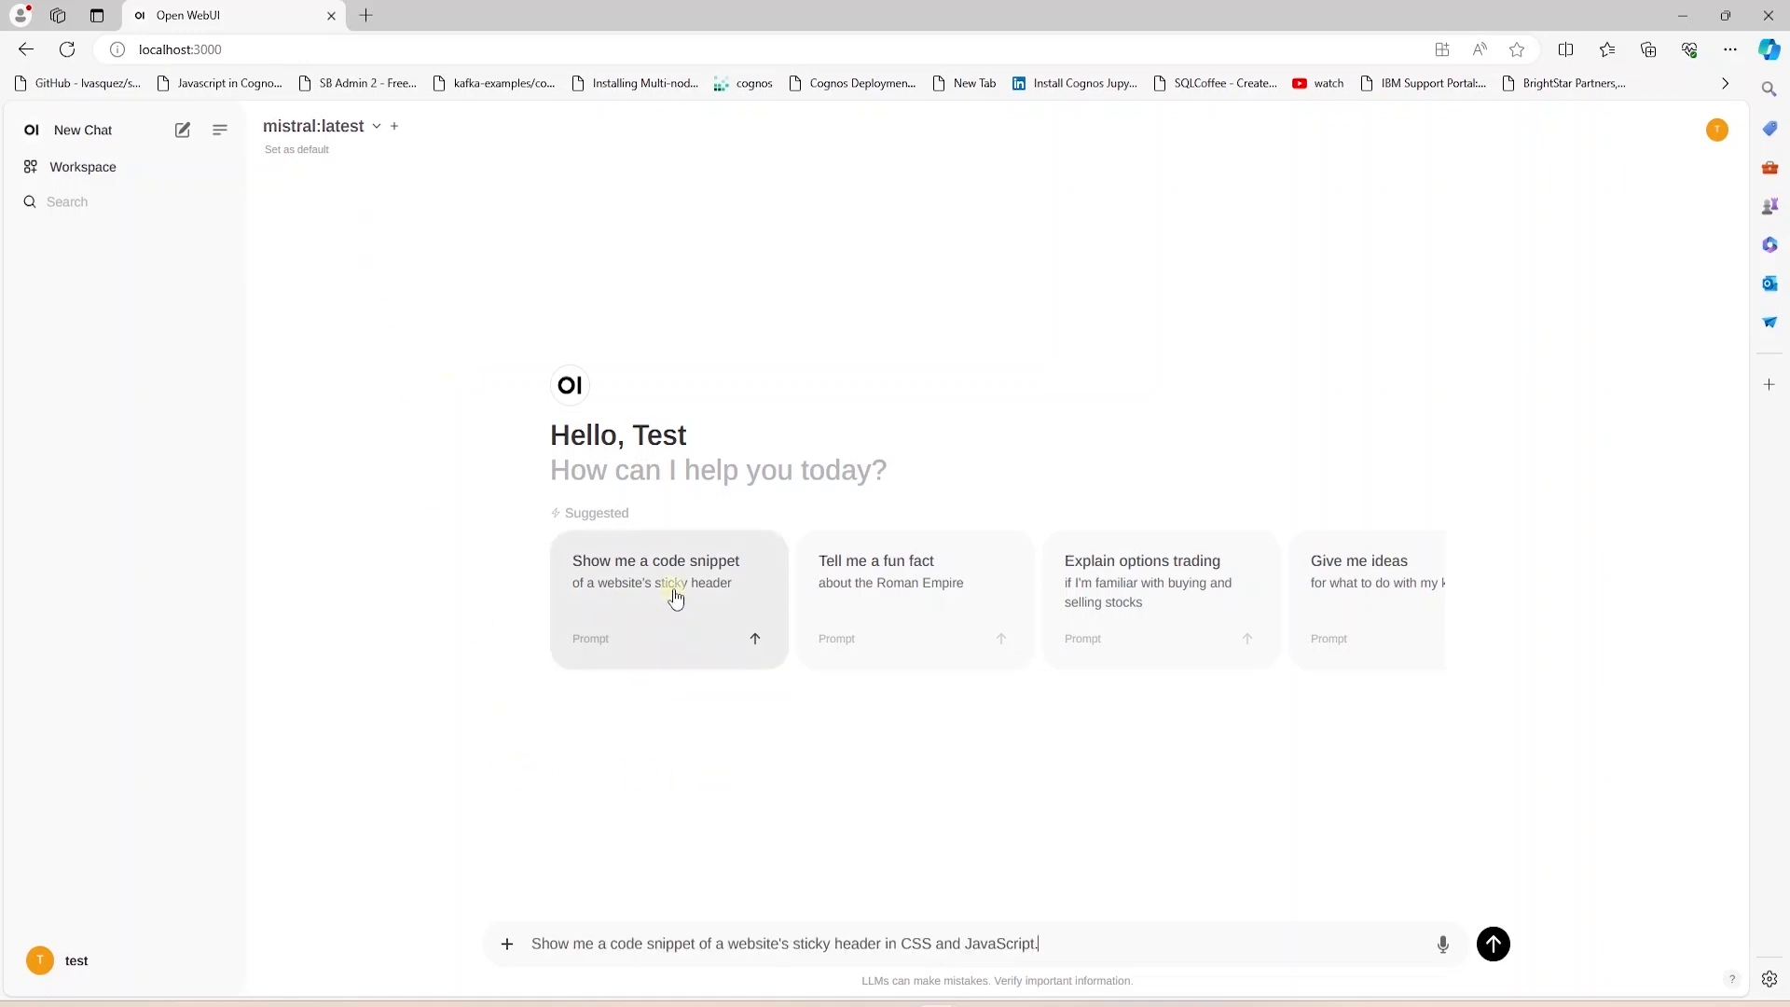
pyautogui.click(1491, 943)
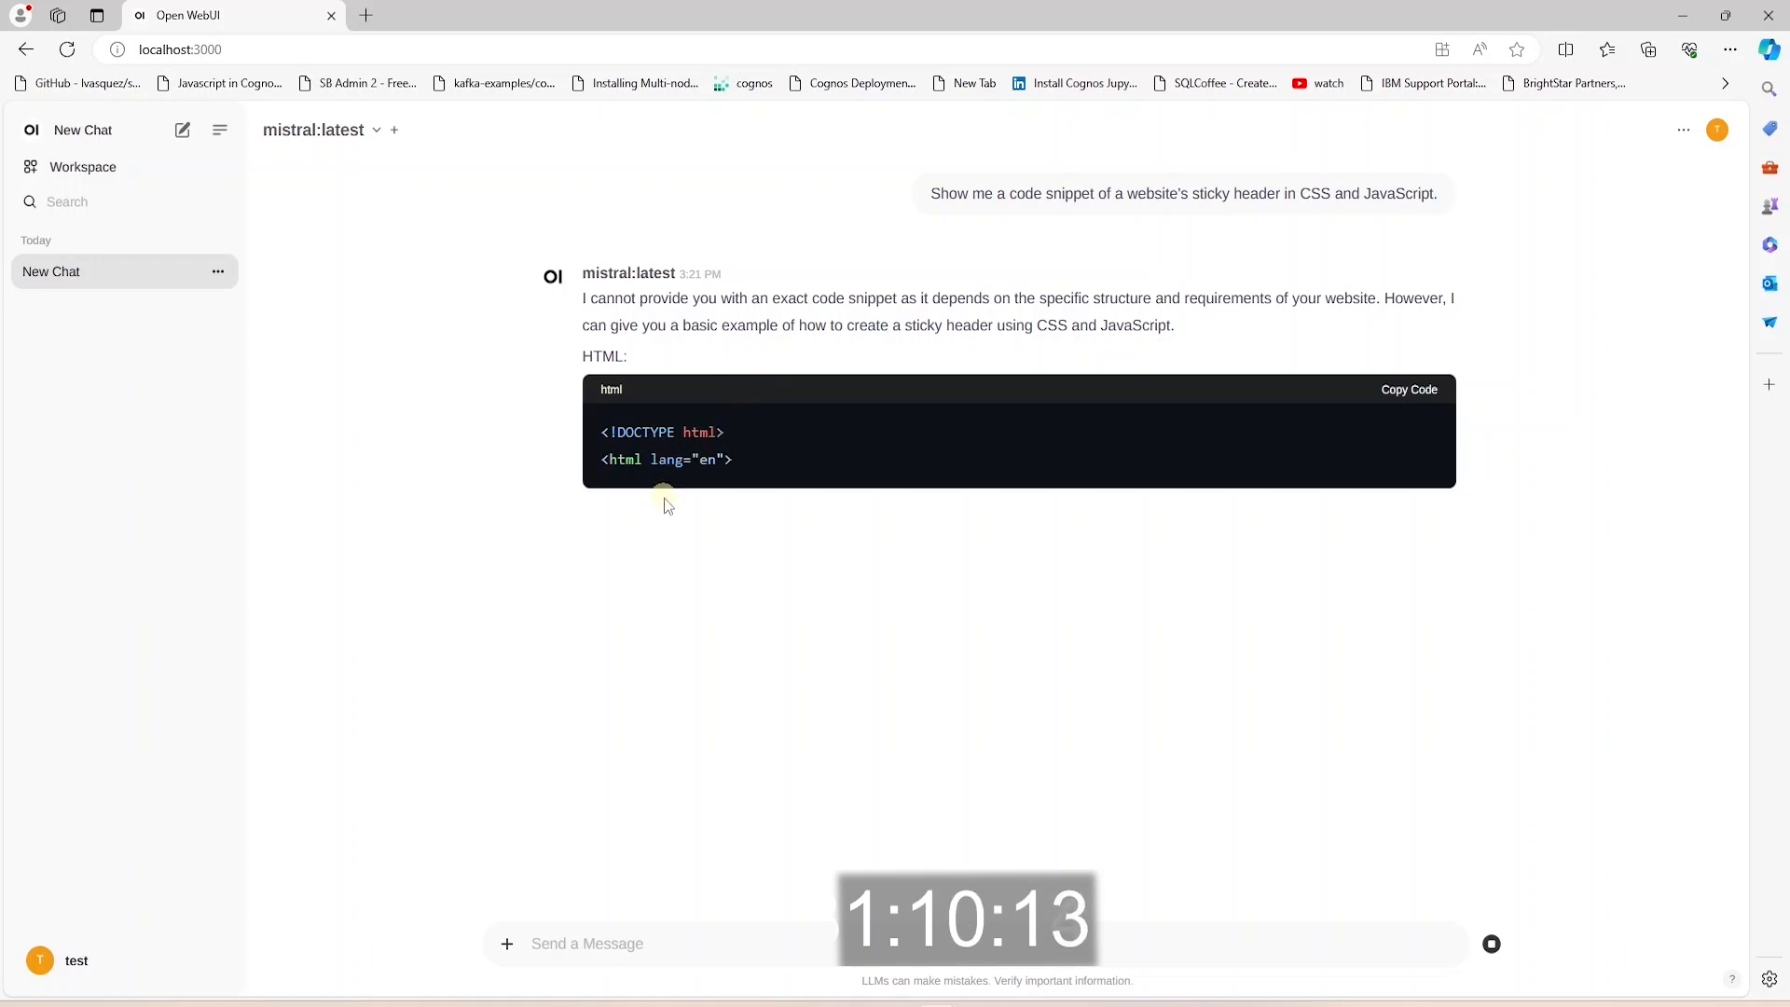
pyautogui.scroll(-3)
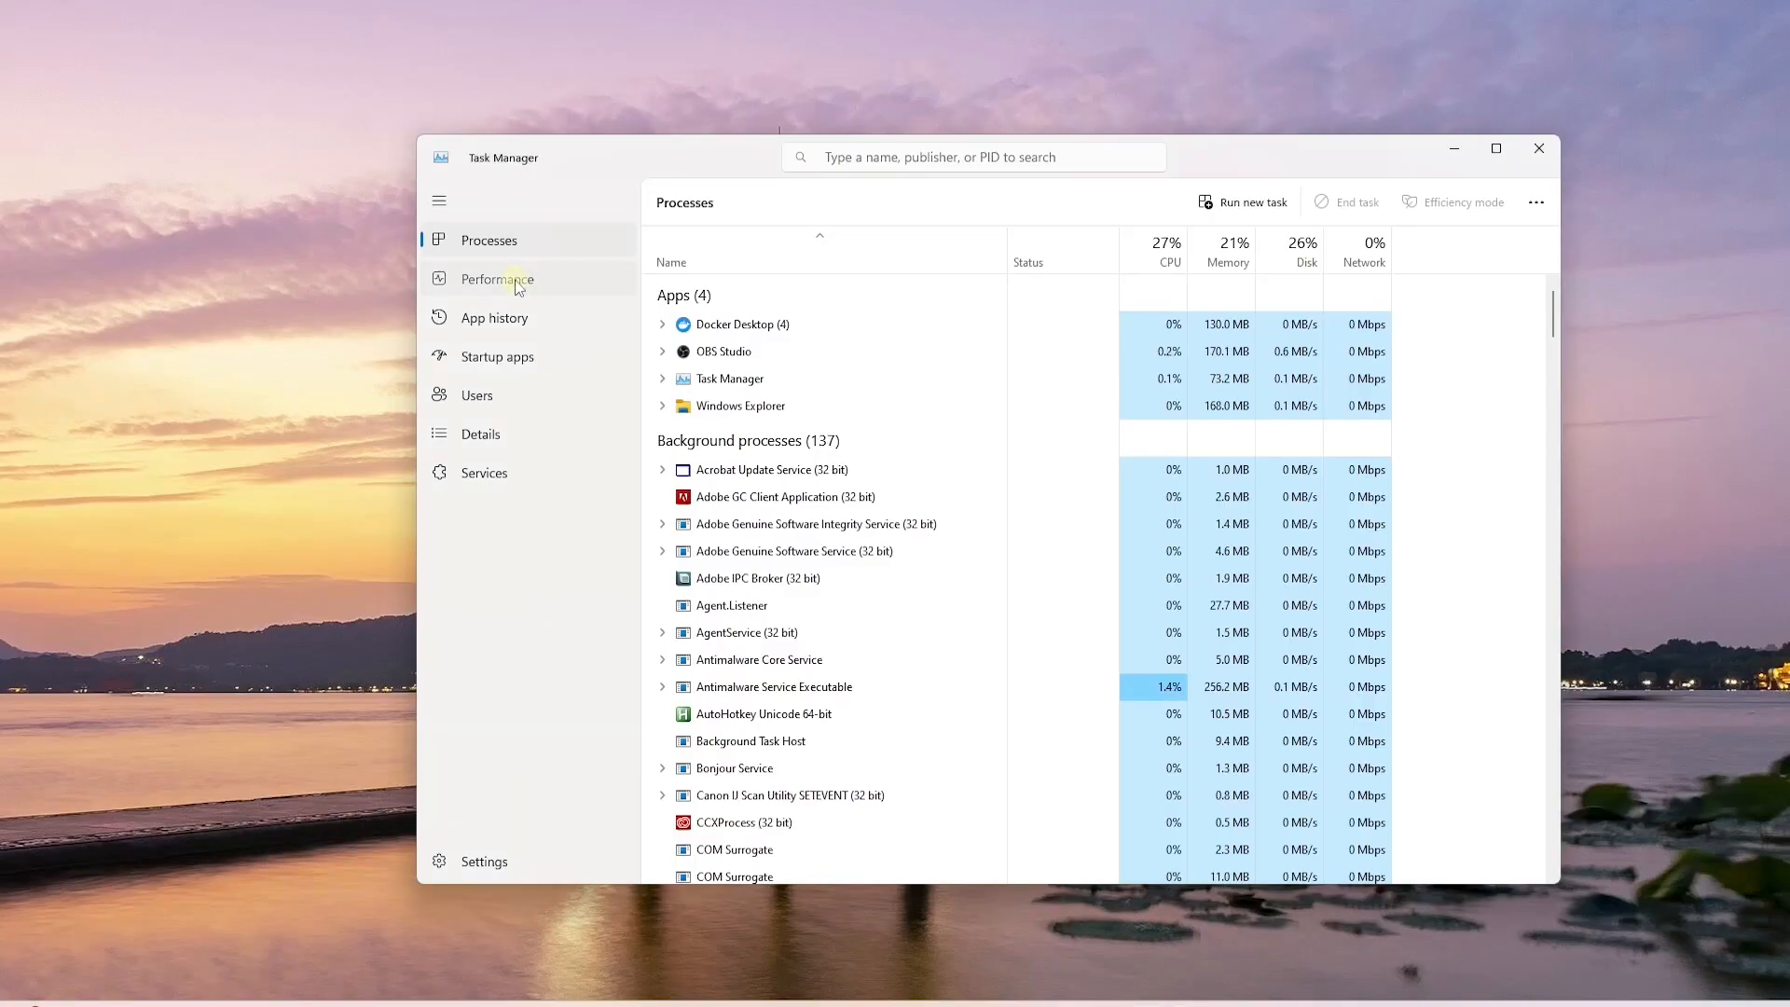
pyautogui.click(496, 279)
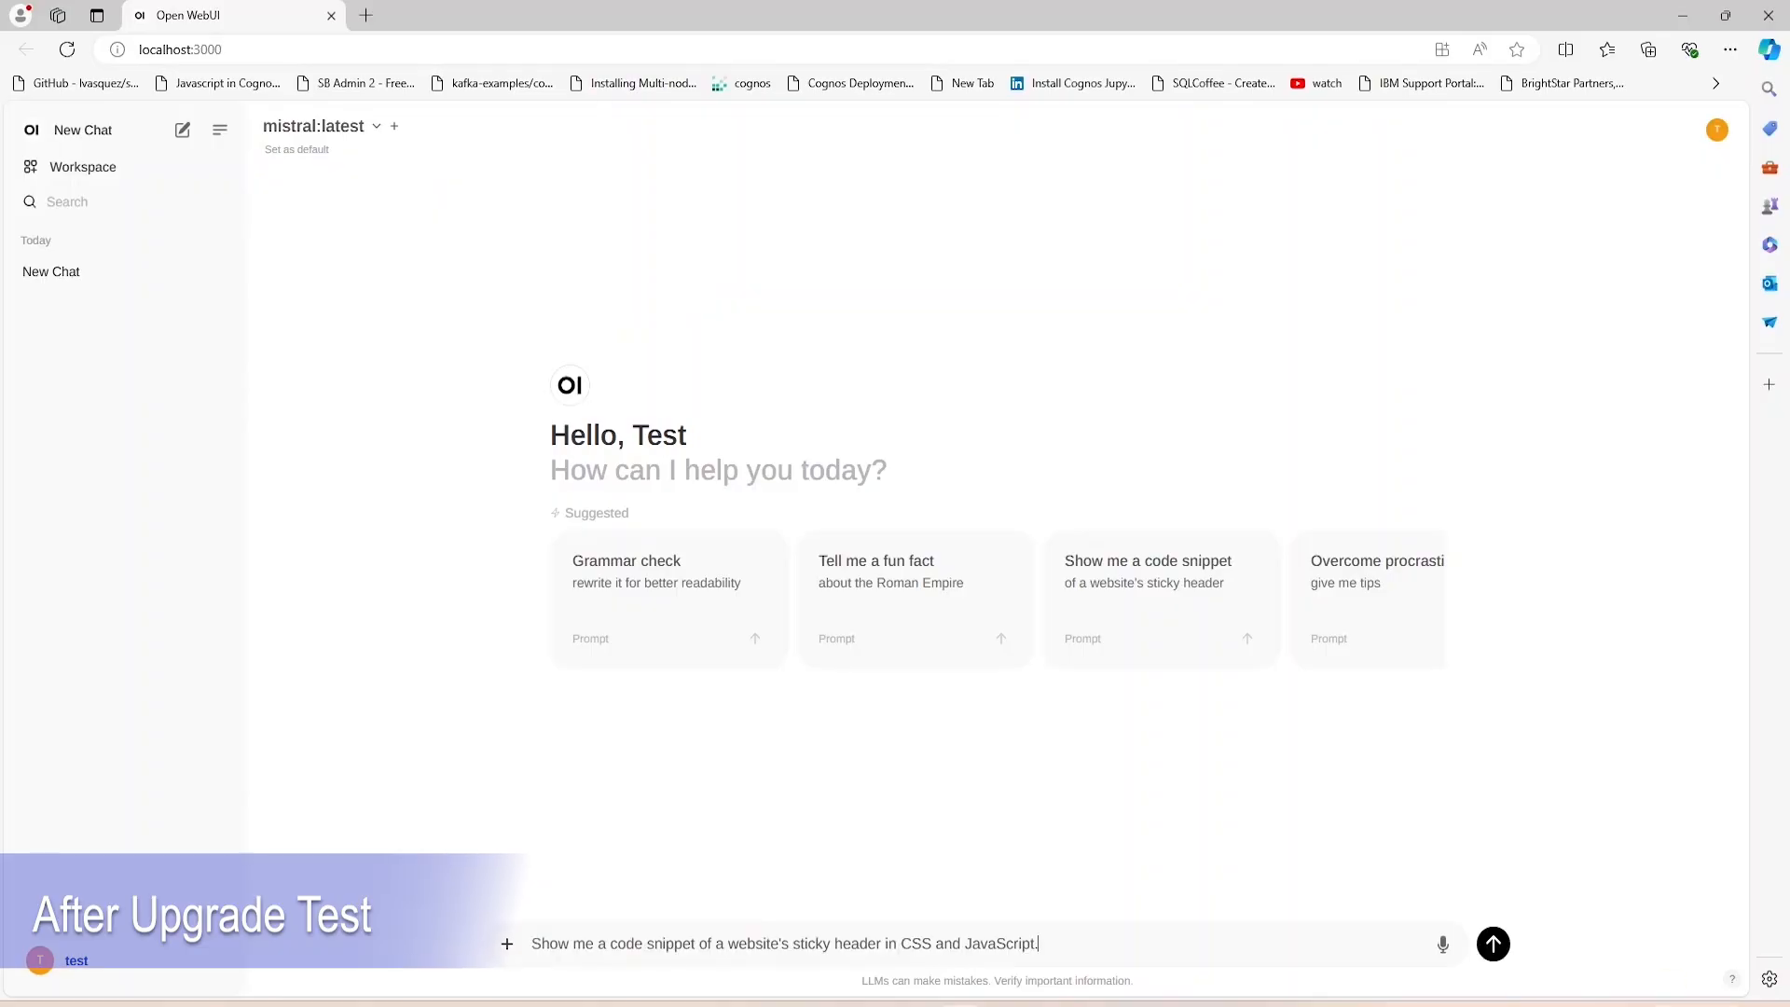
# - Resend the sticky-header prompt and scroll through the HTML, CSS and jQuery reply
pyautogui.click(1491, 944)
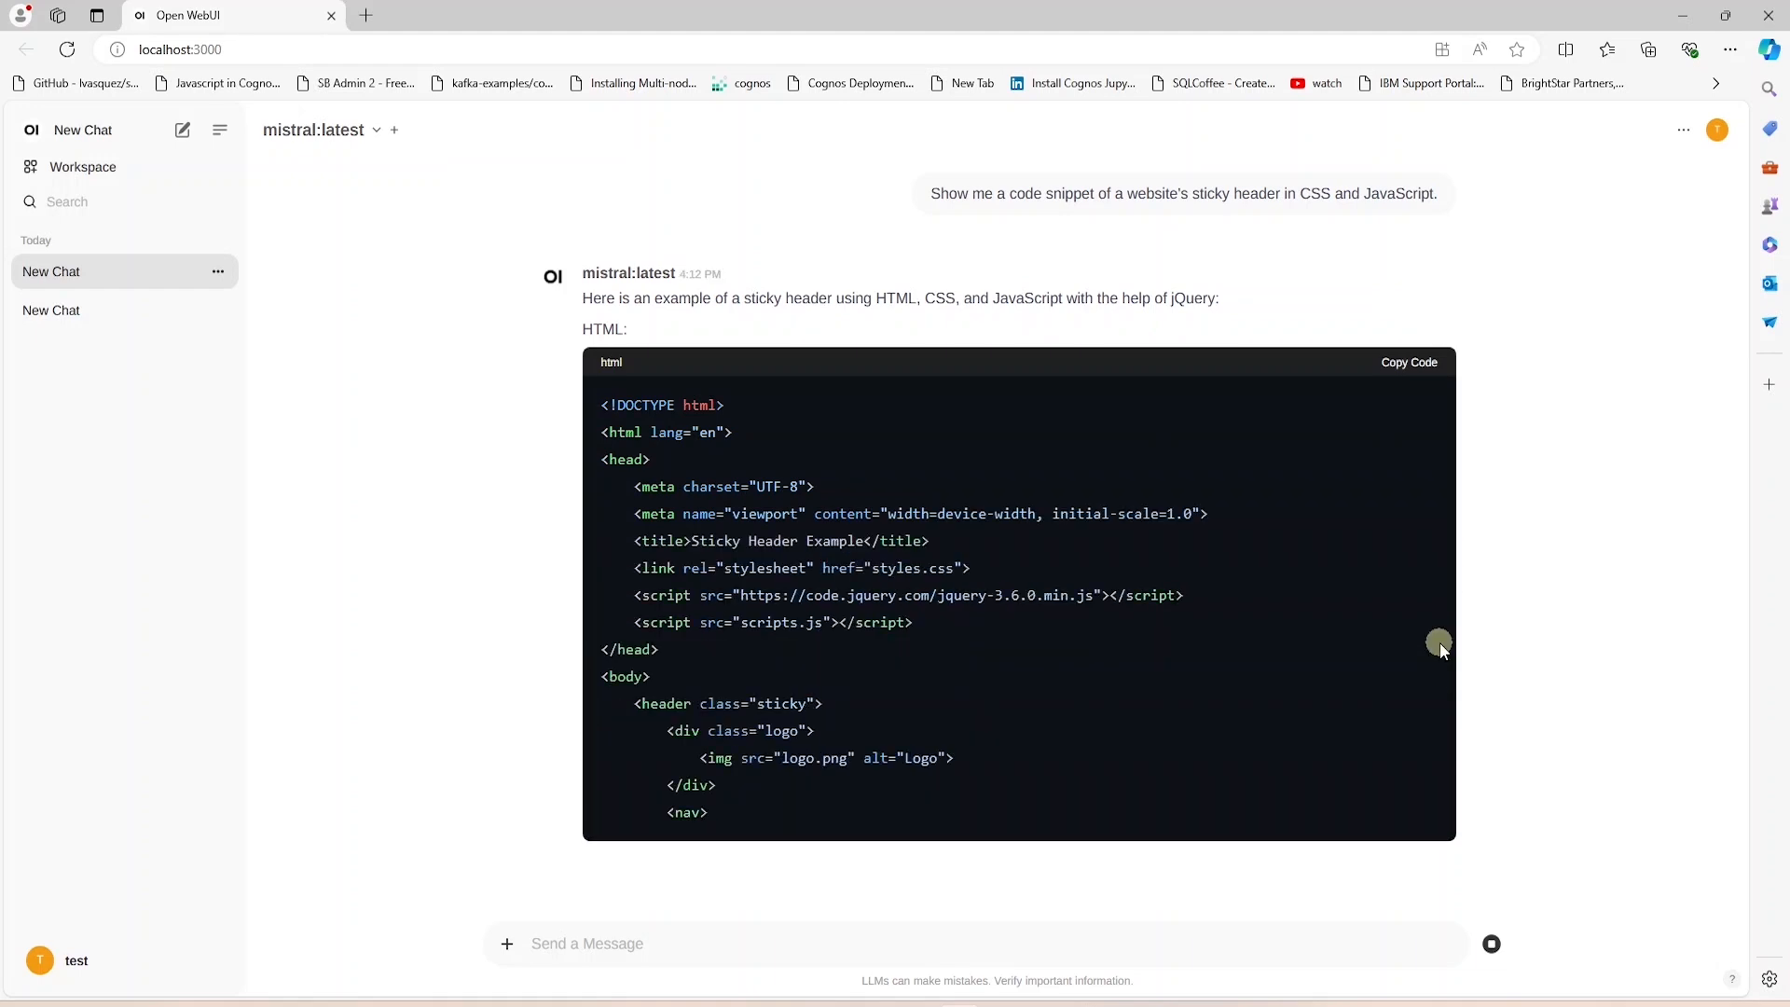
pyautogui.scroll(-3)
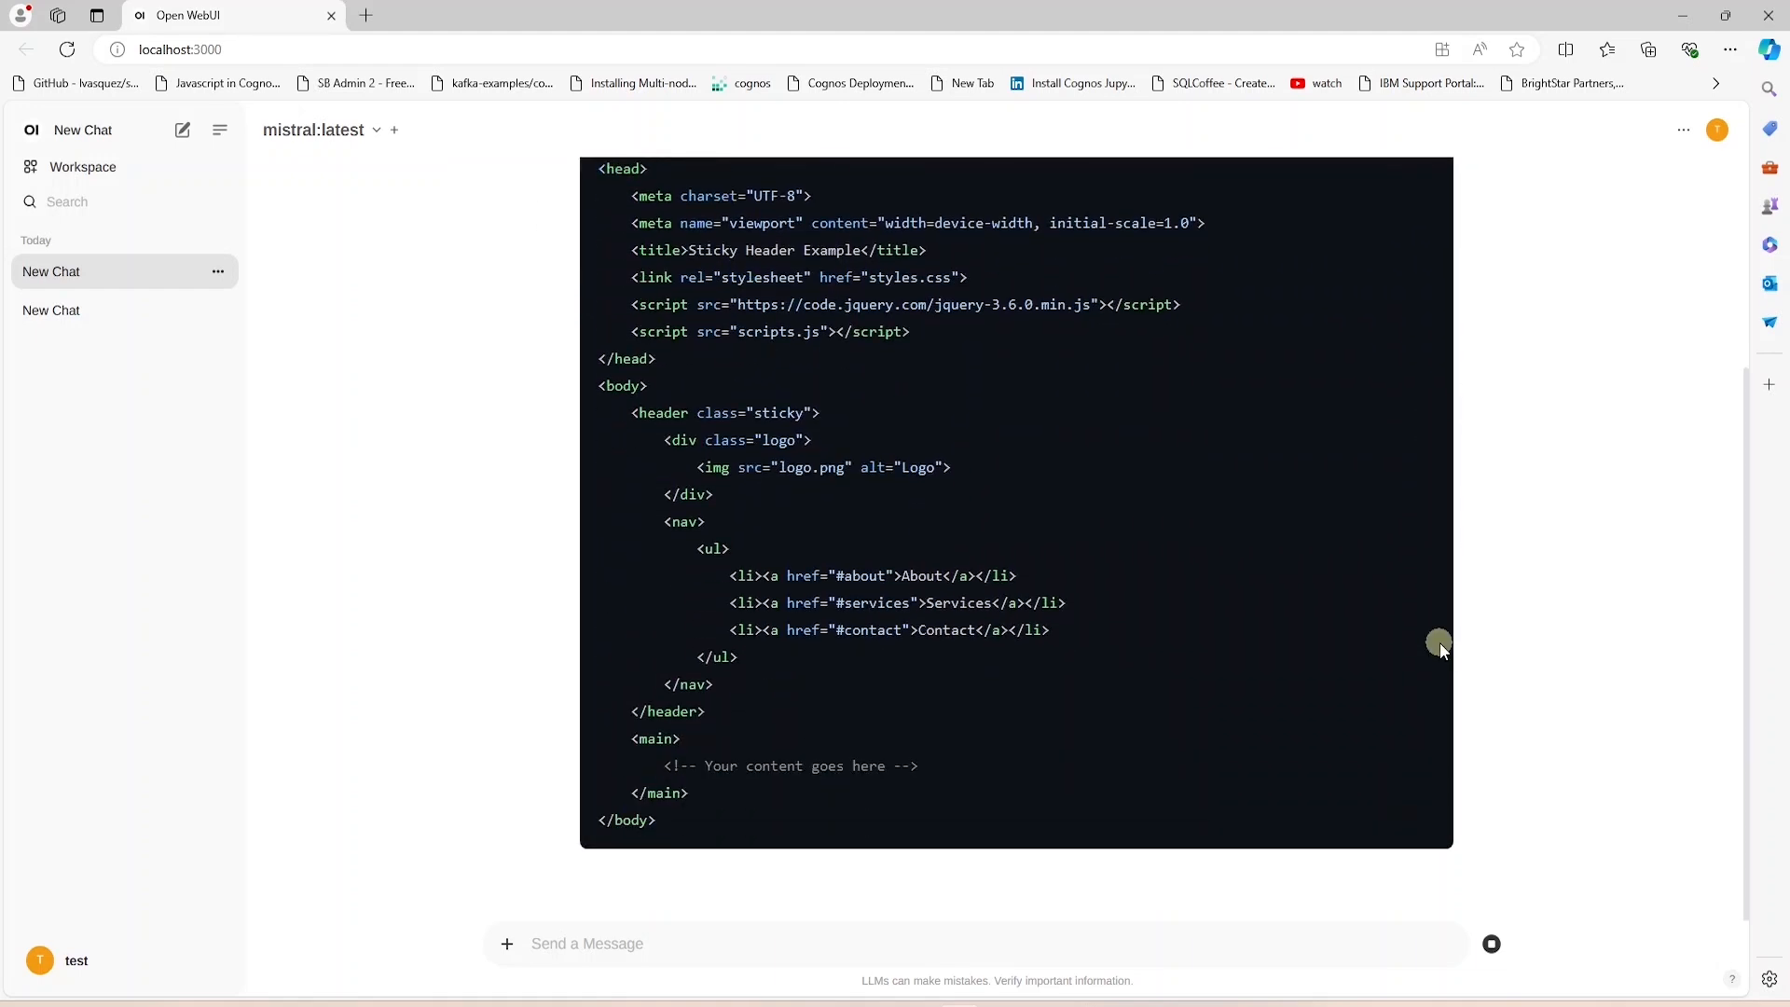
pyautogui.scroll(-3)
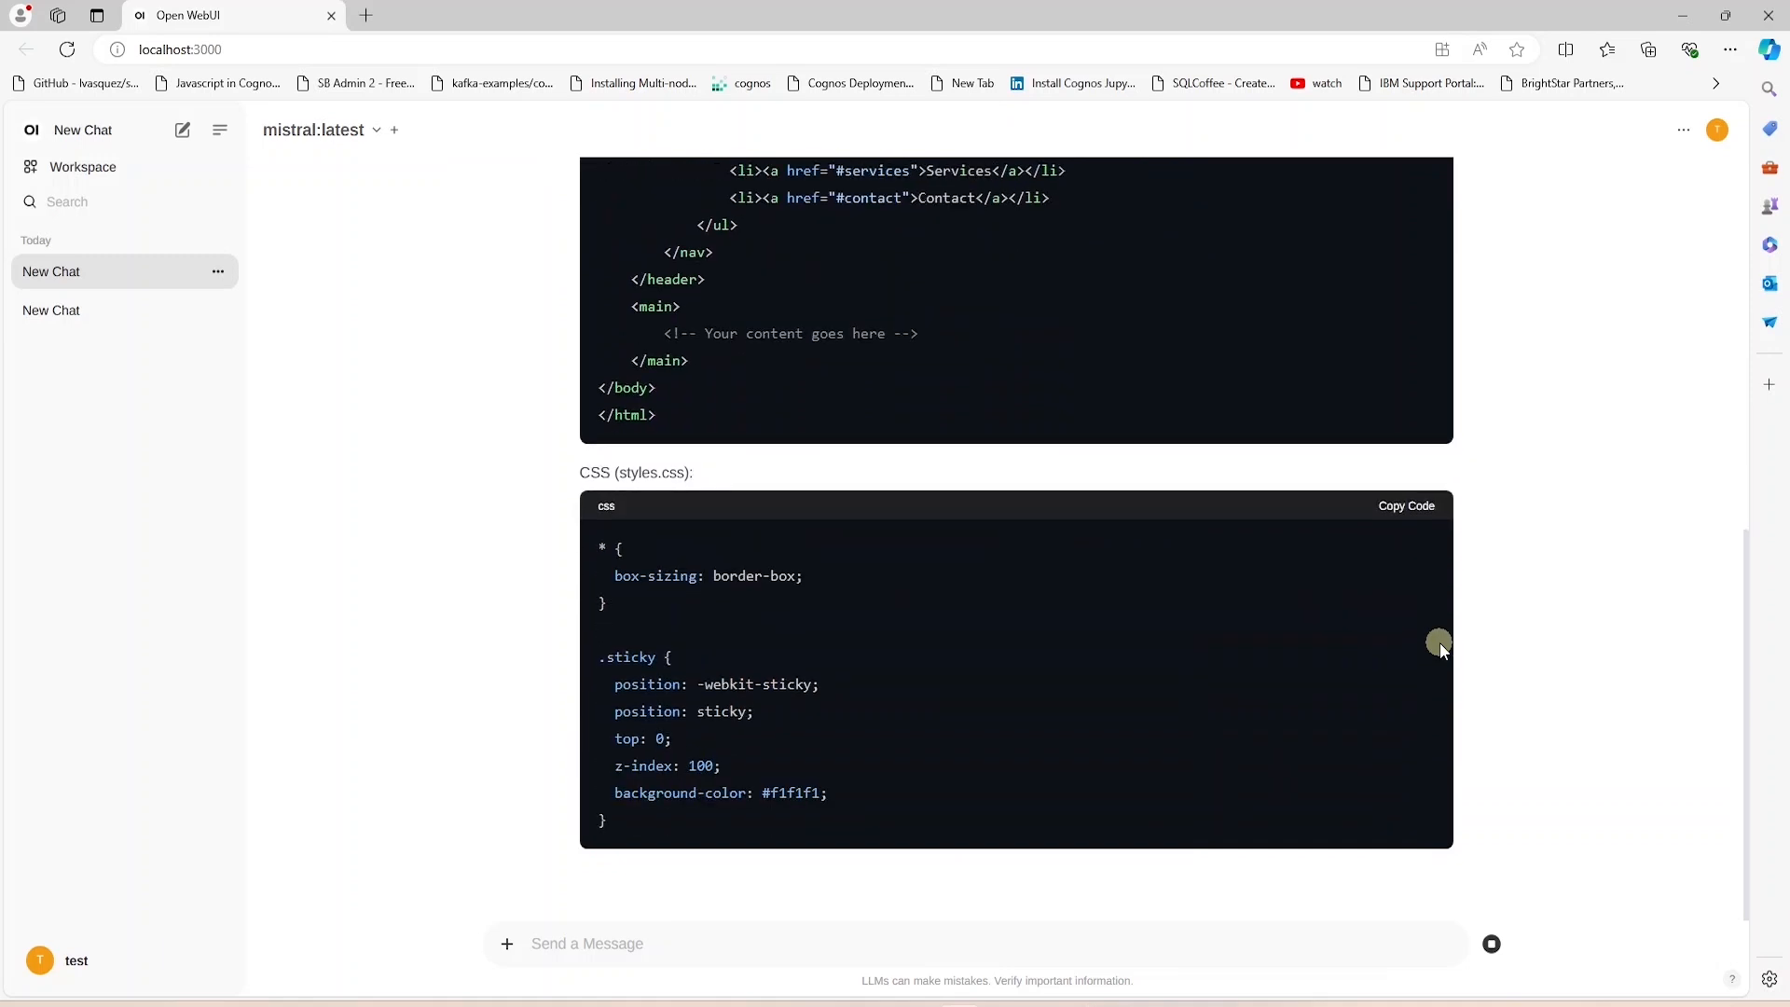
pyautogui.scroll(-3)
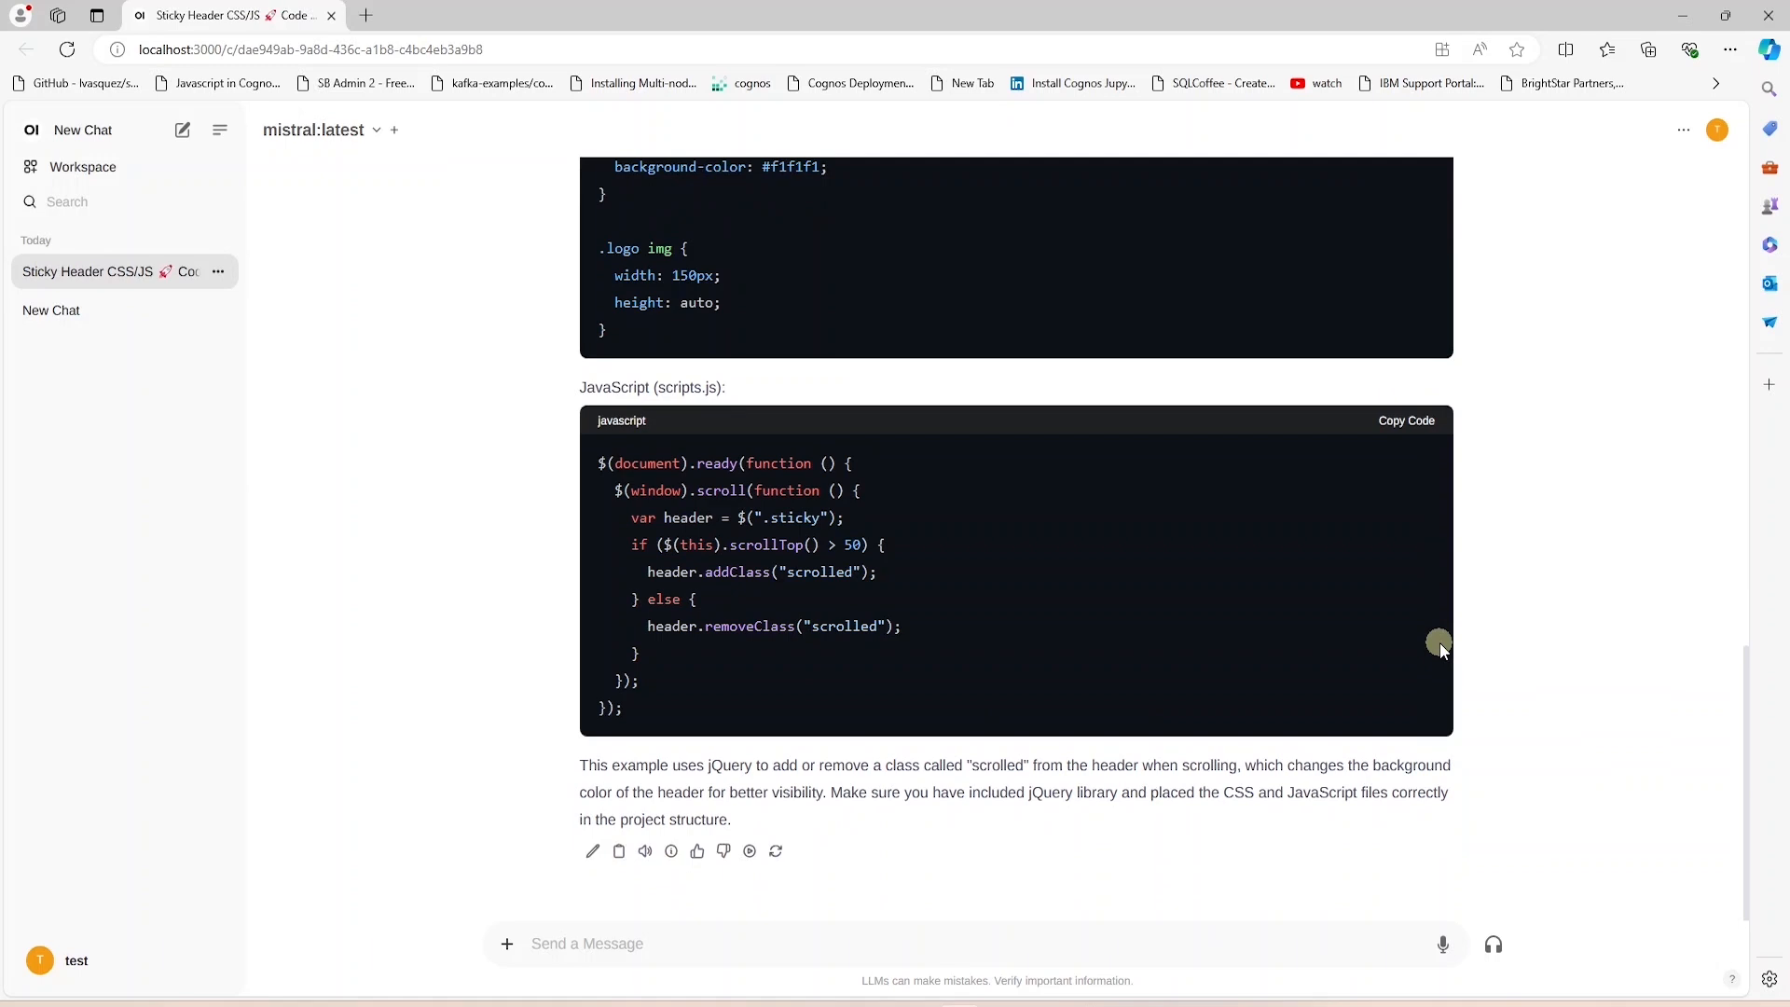
pyautogui.moveTo(765, 639)
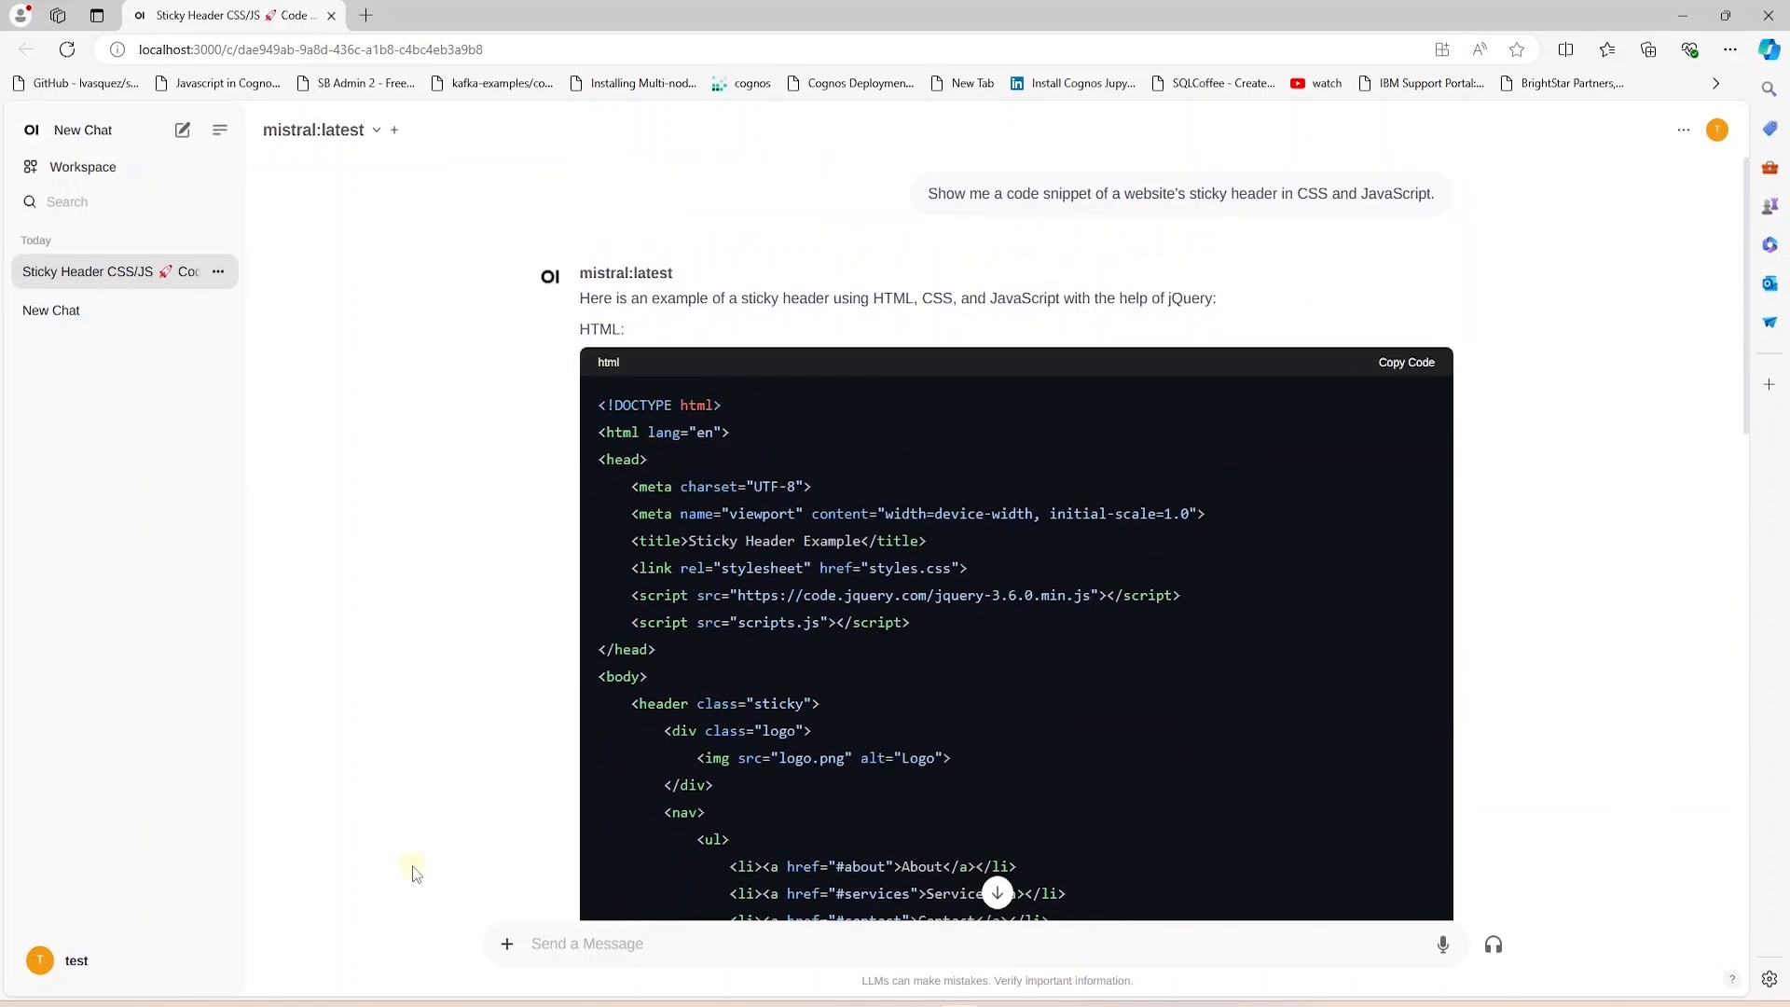
# - Send 'write python code to connect to postgresql database' and scroll the psycopg2 reply
pyautogui.write('write python code to connect to postgresql database')
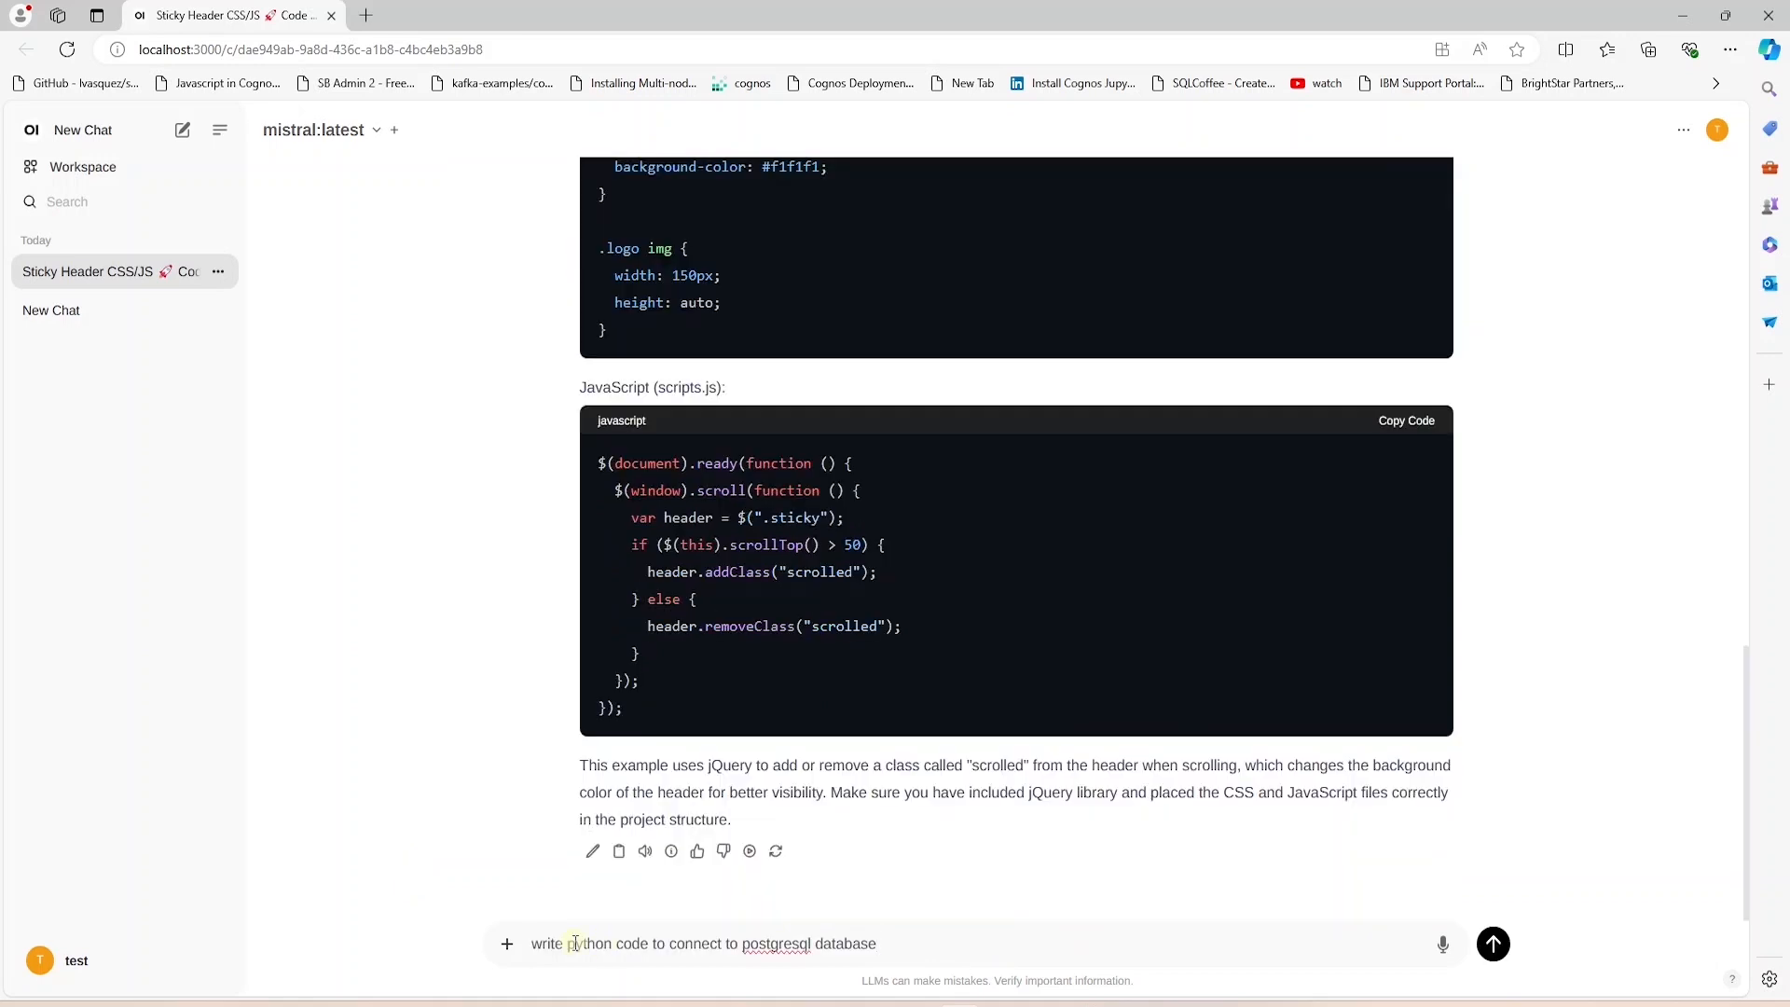
pyautogui.click(1494, 942)
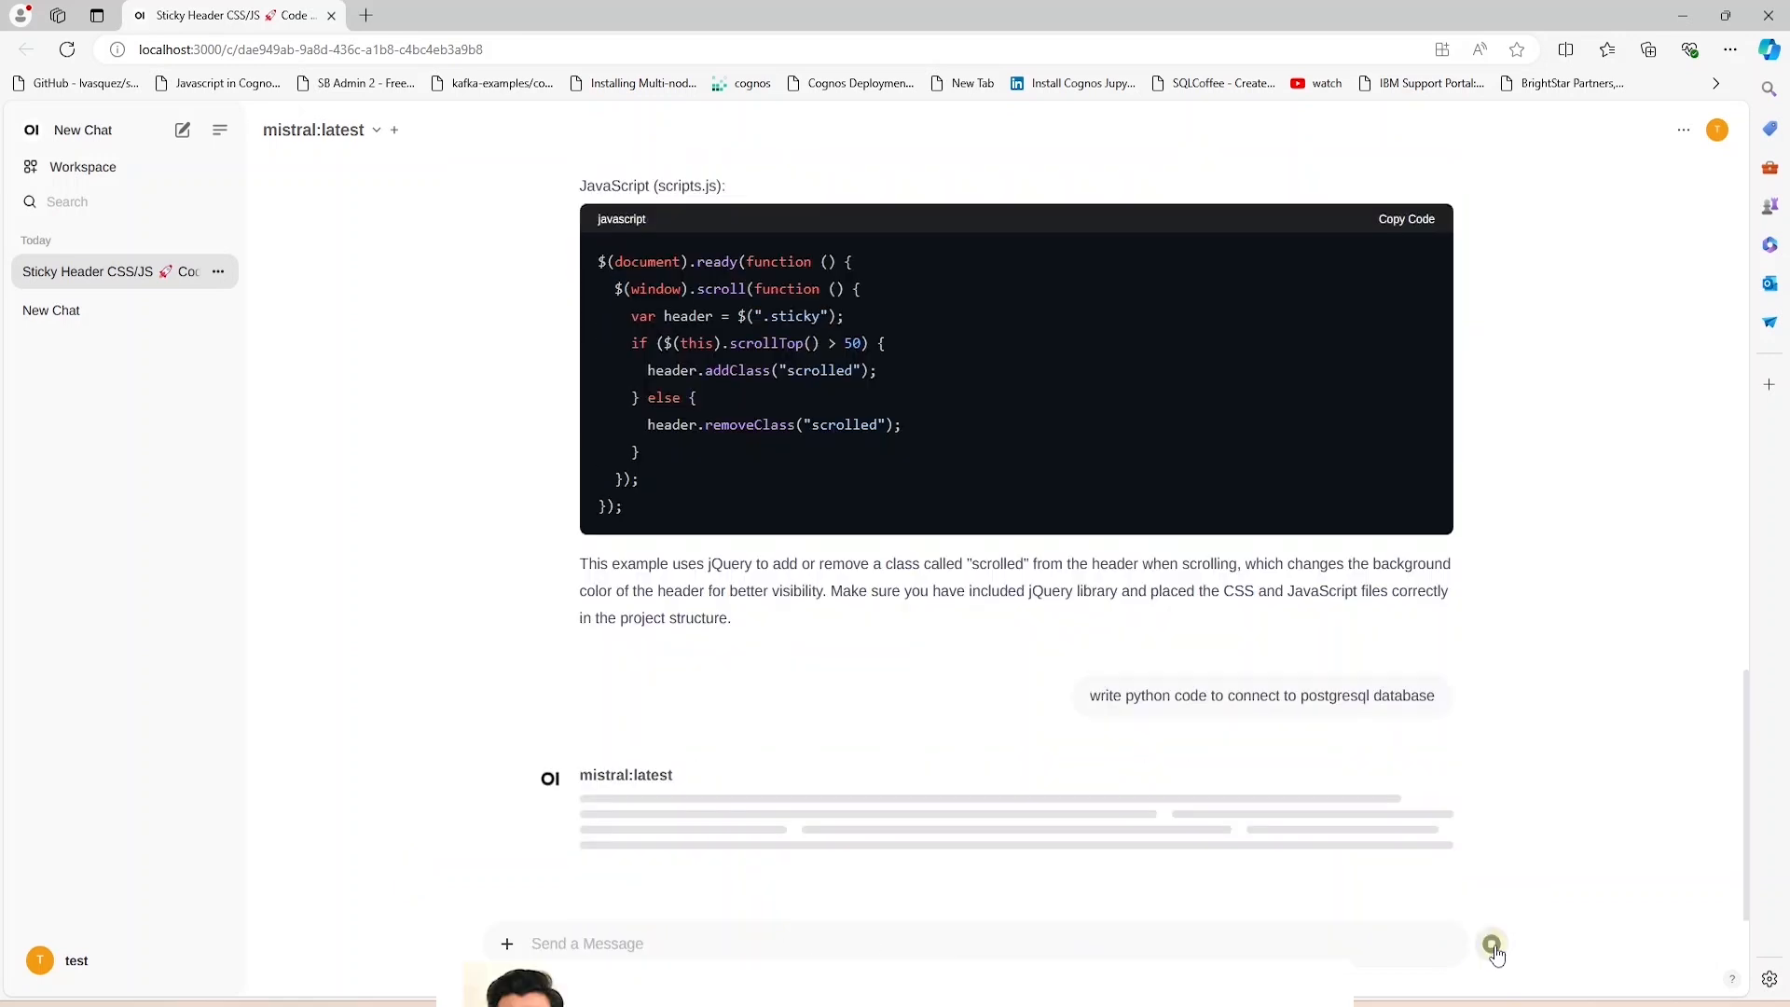
pyautogui.click(1491, 944)
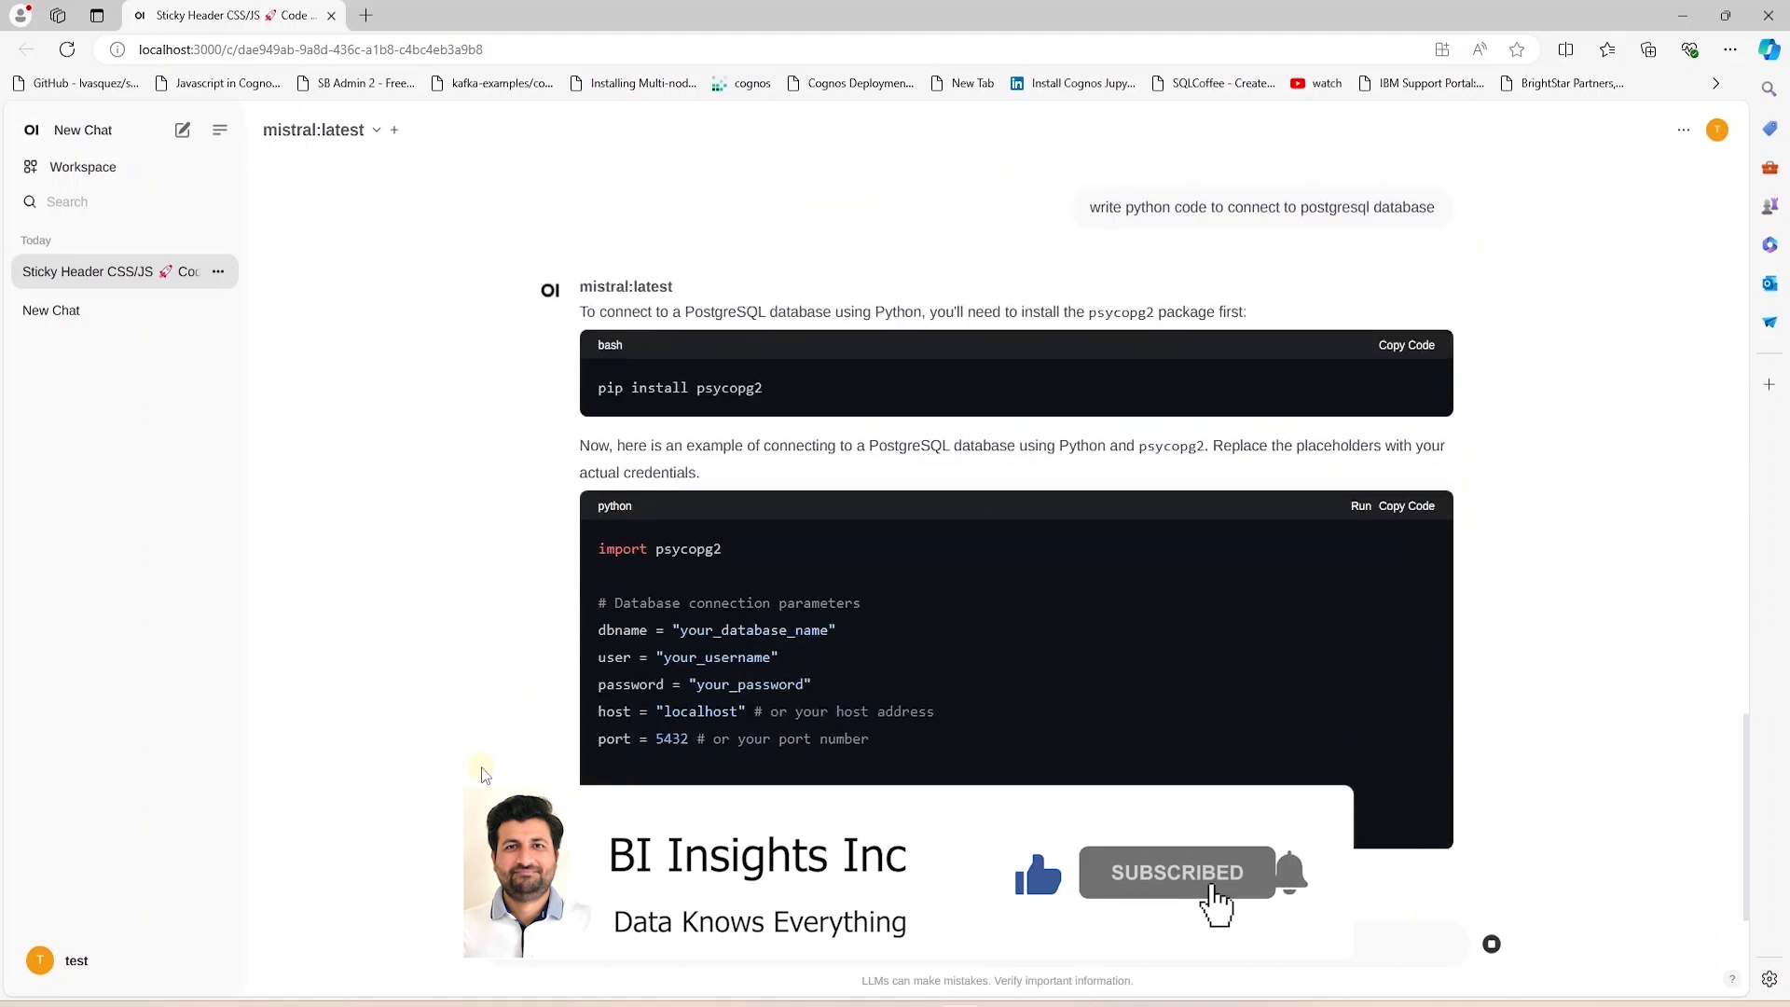
pyautogui.scroll(-3)
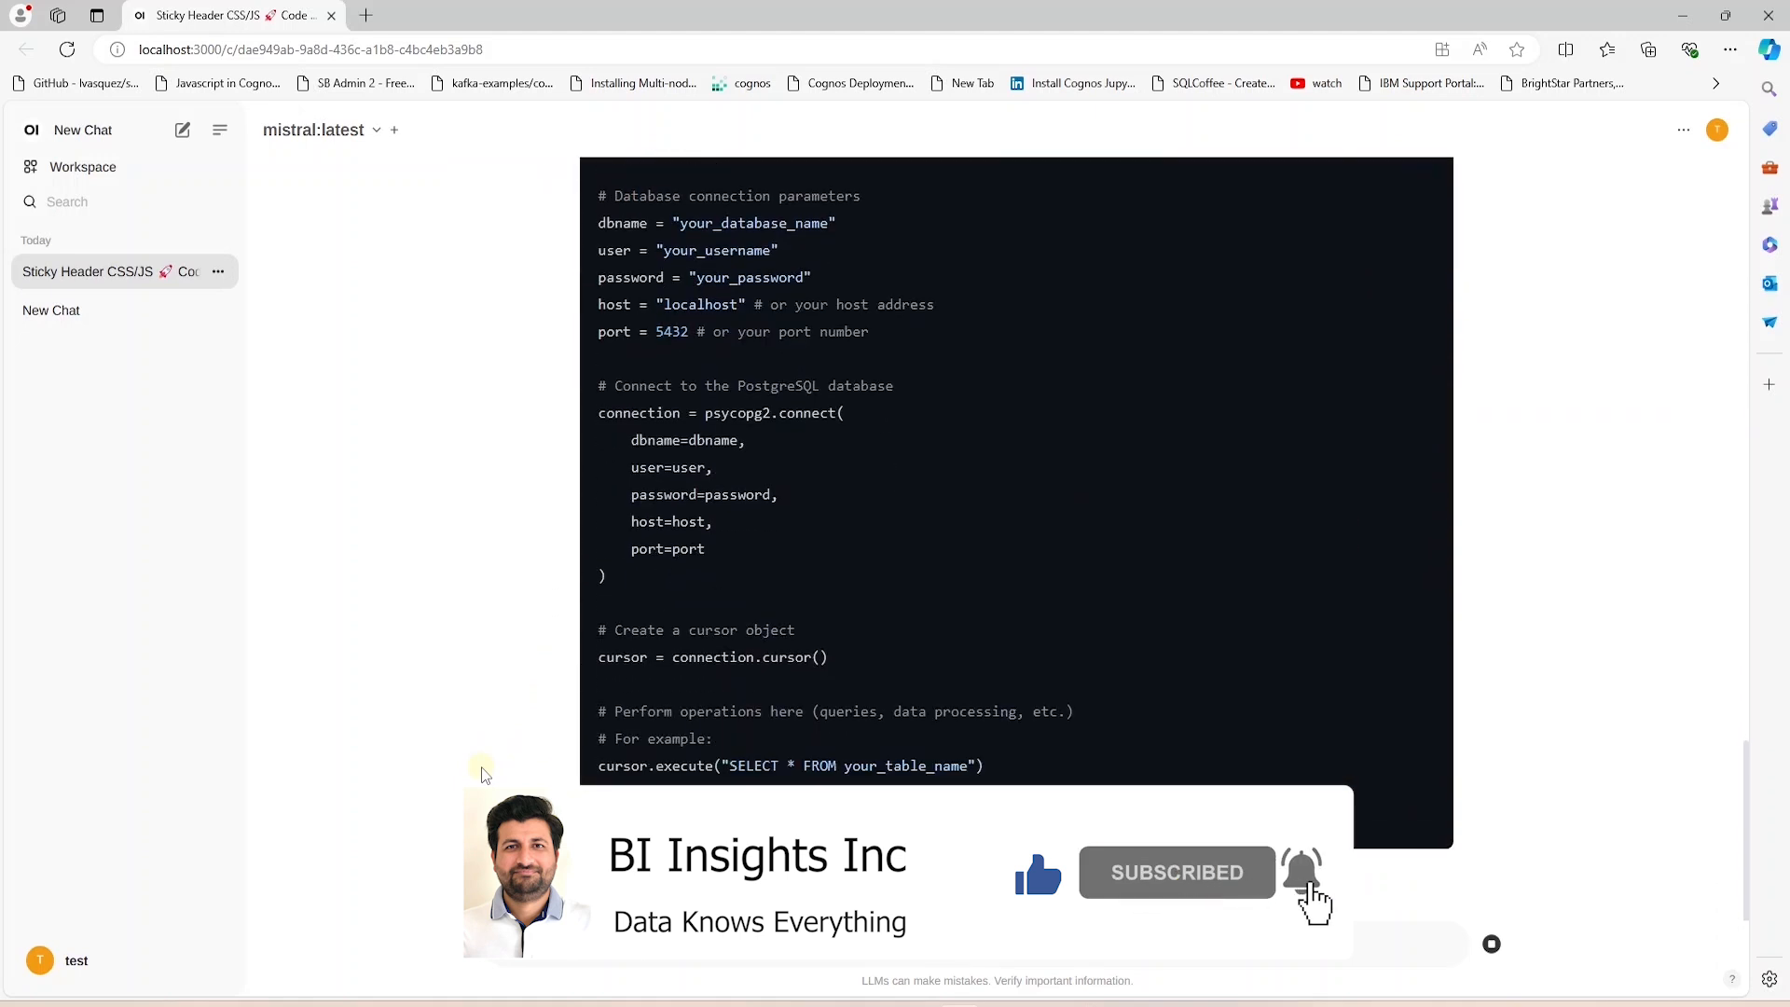
pyautogui.scroll(-3)
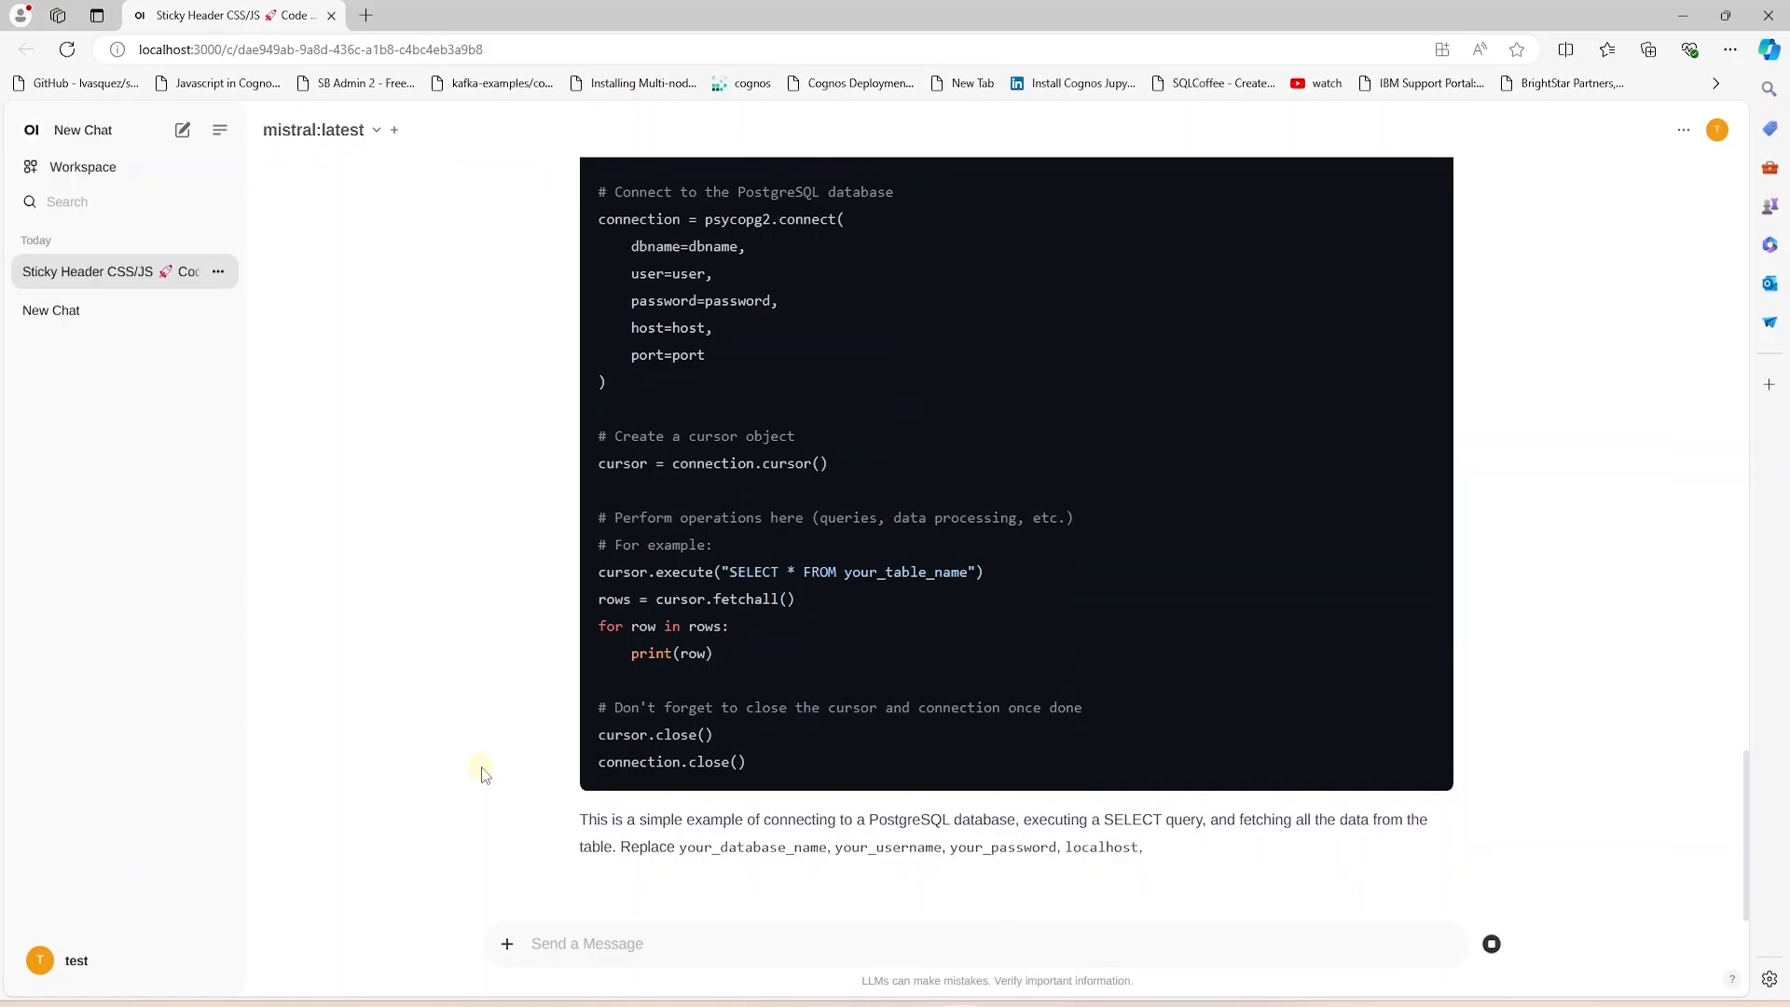